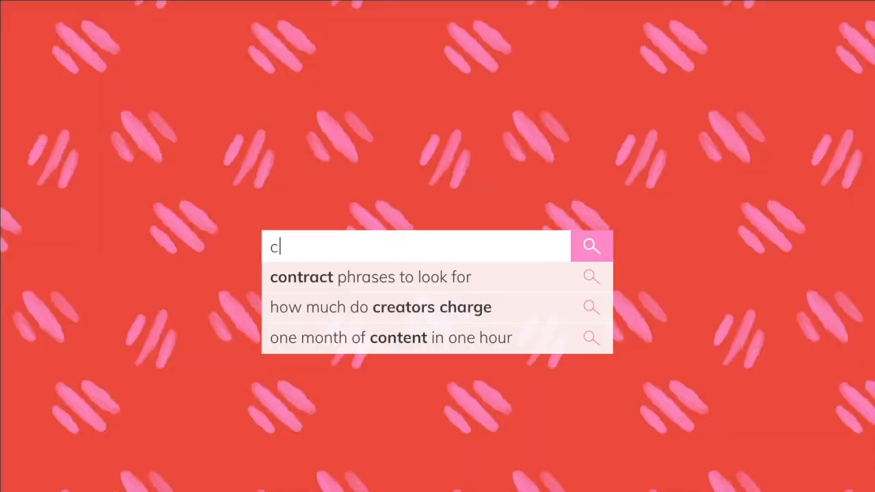
# Review the Media Kit Info notes, including services and past partners, then return to Canva home
pyautogui.write('ontent')
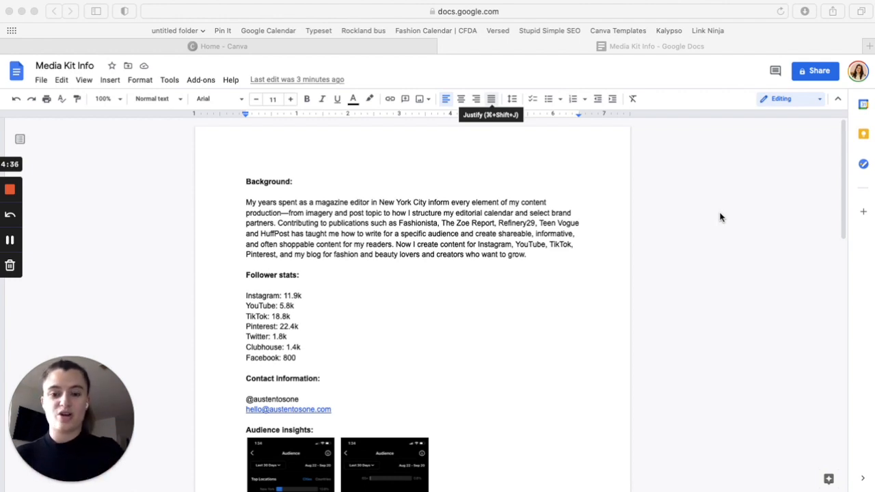
pyautogui.moveTo(714, 219)
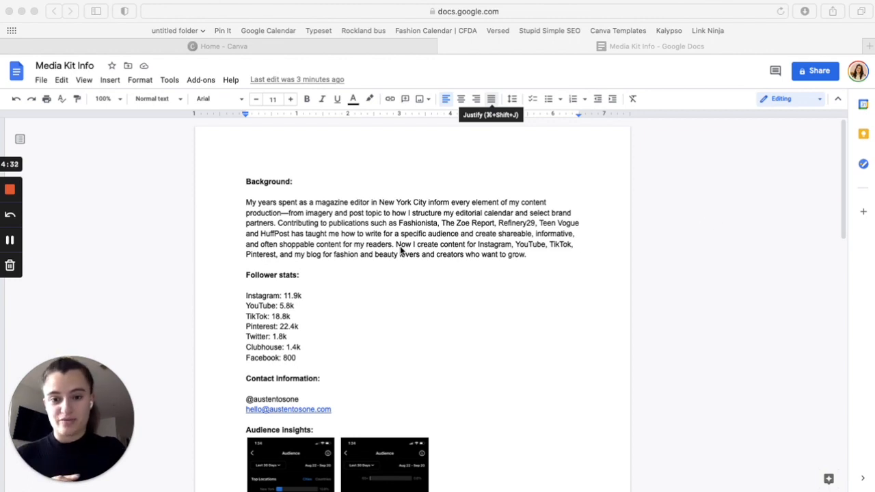
pyautogui.scroll(-3)
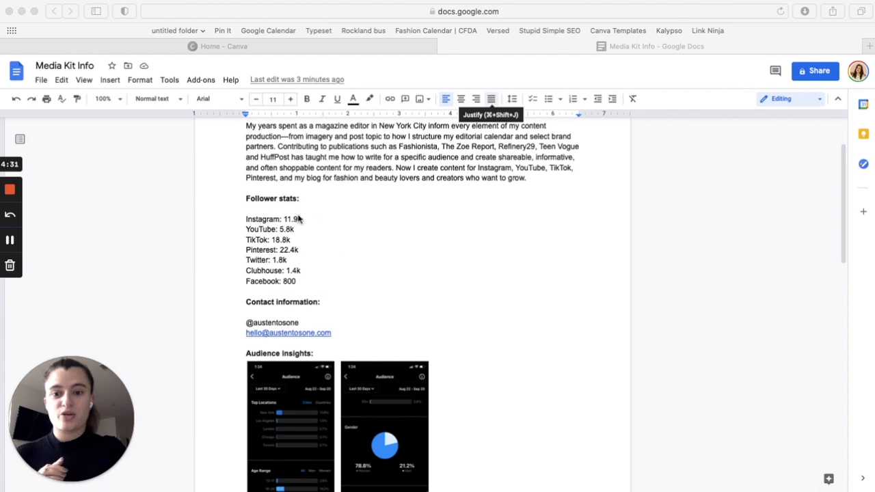
pyautogui.scroll(-3)
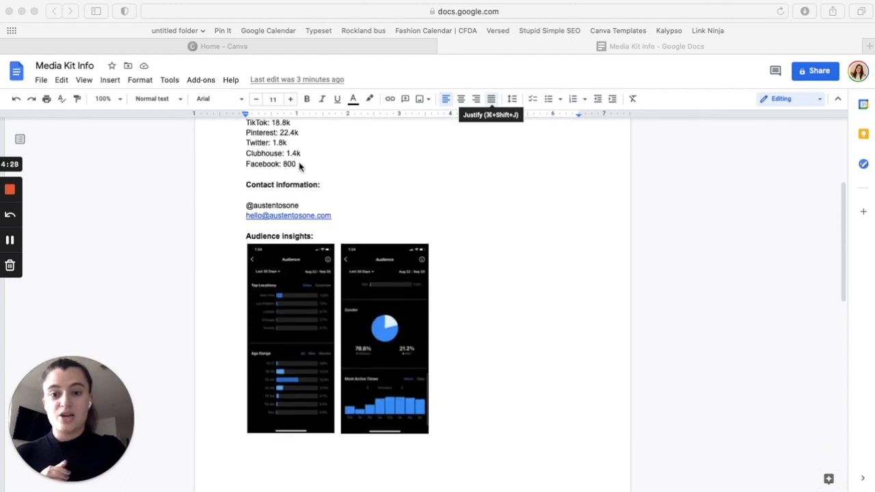
pyautogui.scroll(-3)
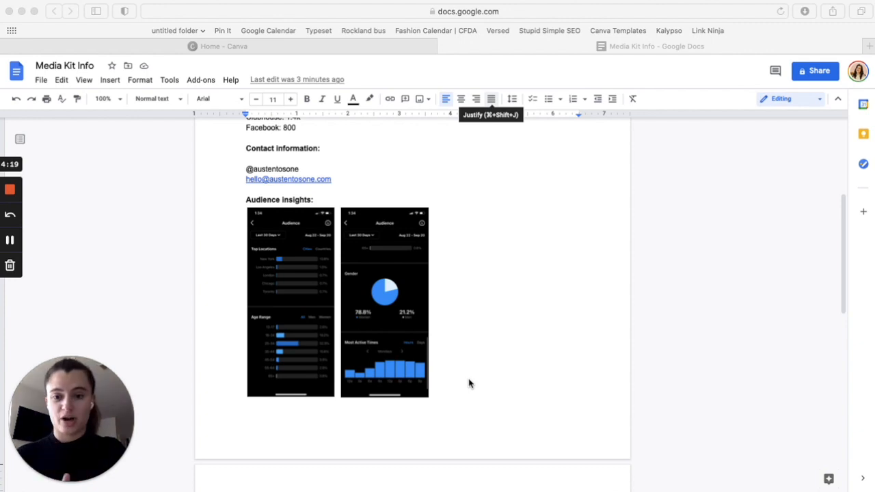
pyautogui.scroll(3)
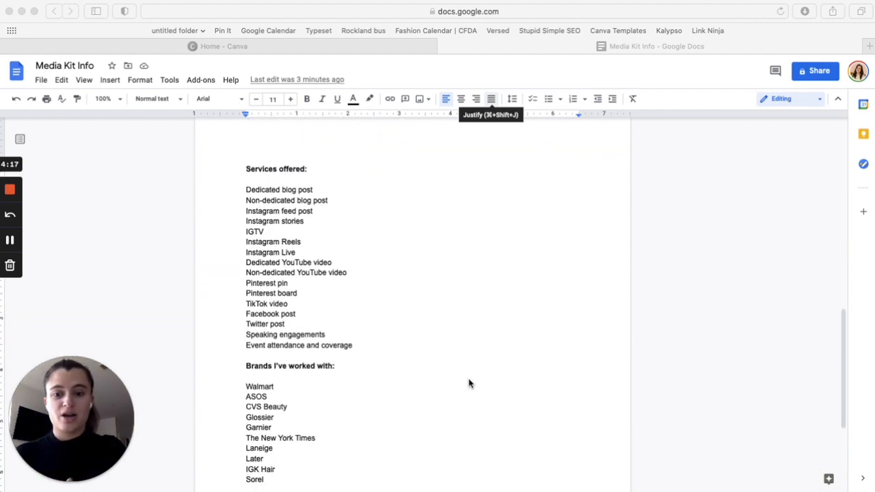
pyautogui.scroll(3)
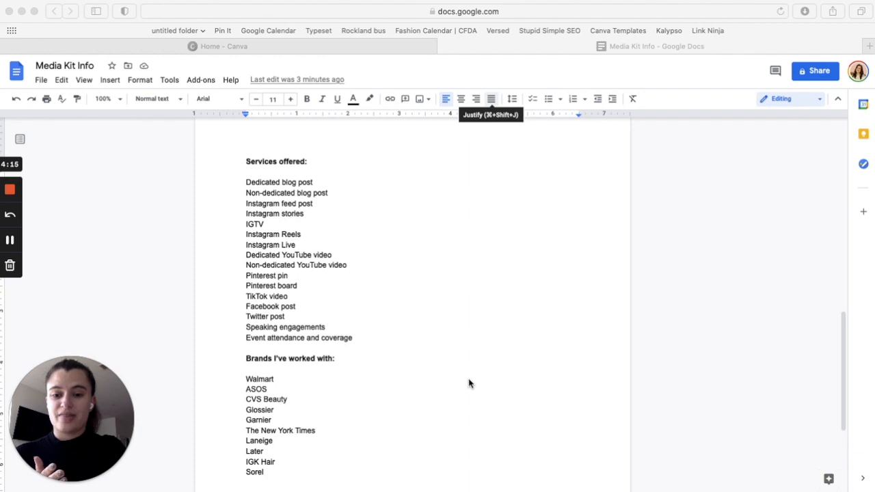
pyautogui.scroll(3)
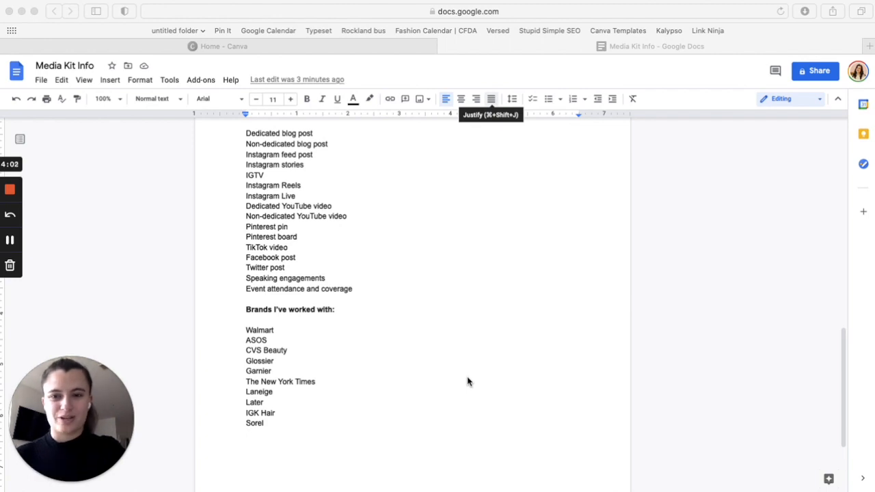
pyautogui.scroll(3)
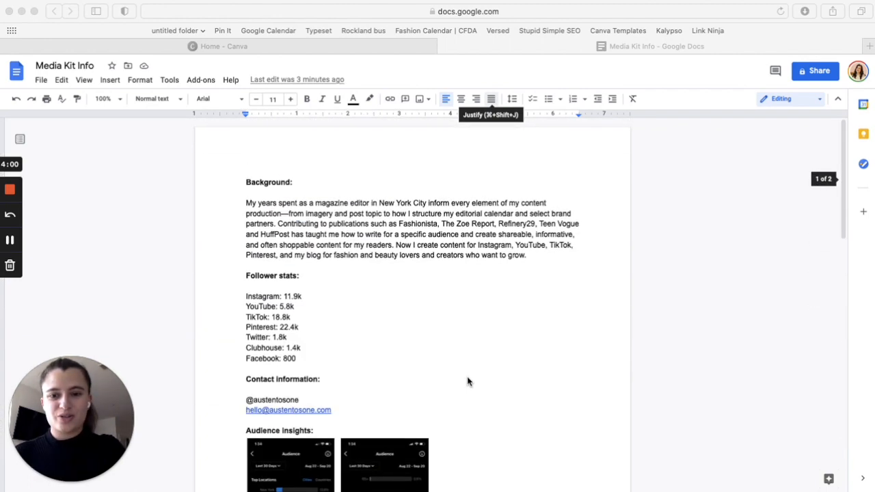
pyautogui.click(224, 46)
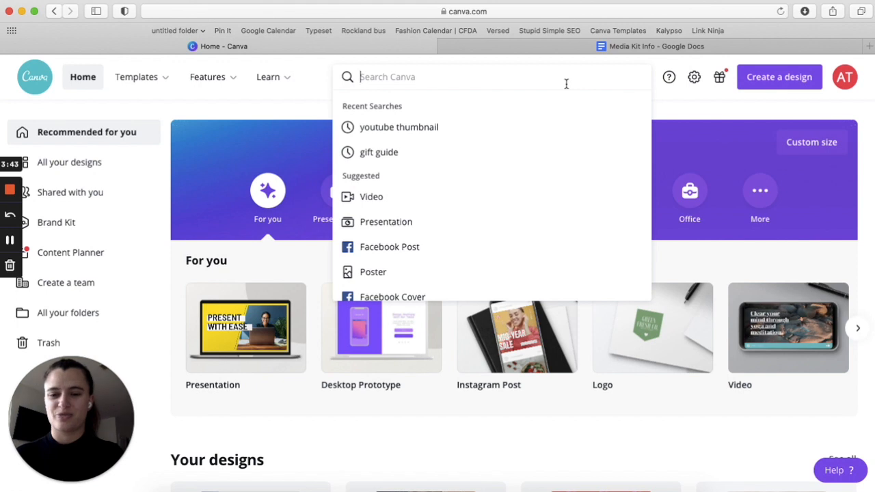
# Search Canva for 'media kit' using the Media Kit suggestion
pyautogui.write('m')
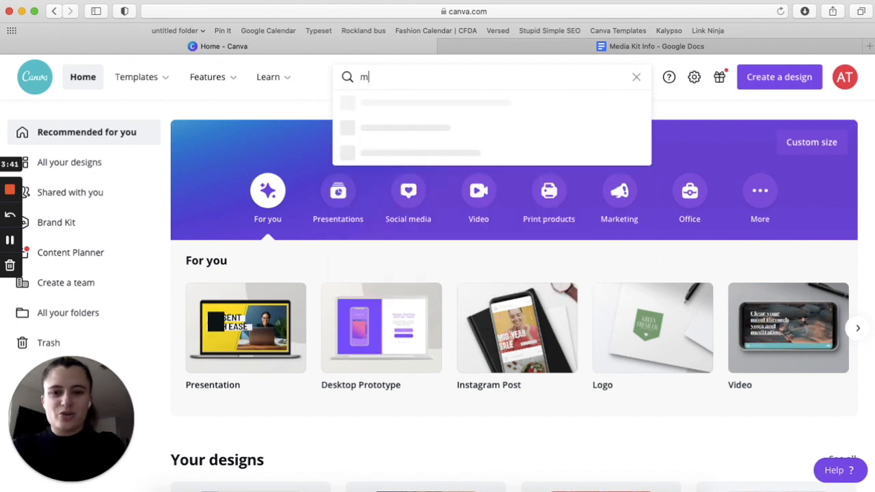
pyautogui.write('edia kit')
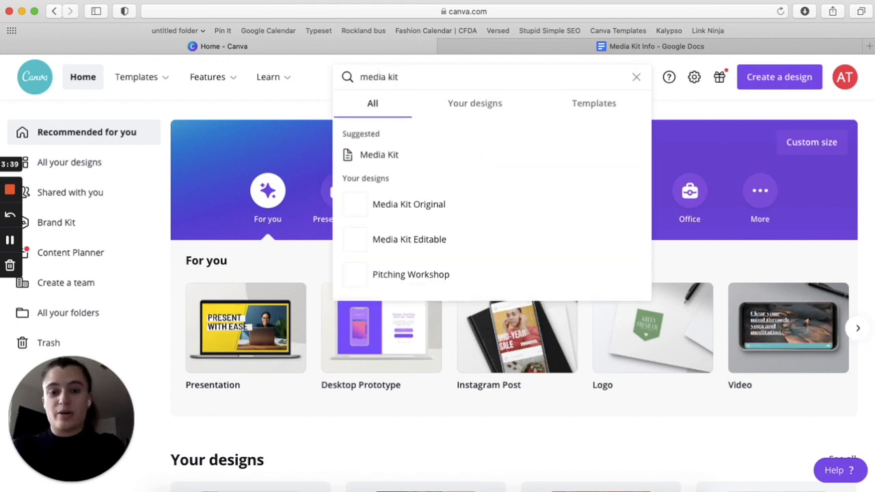
pyautogui.click(636, 76)
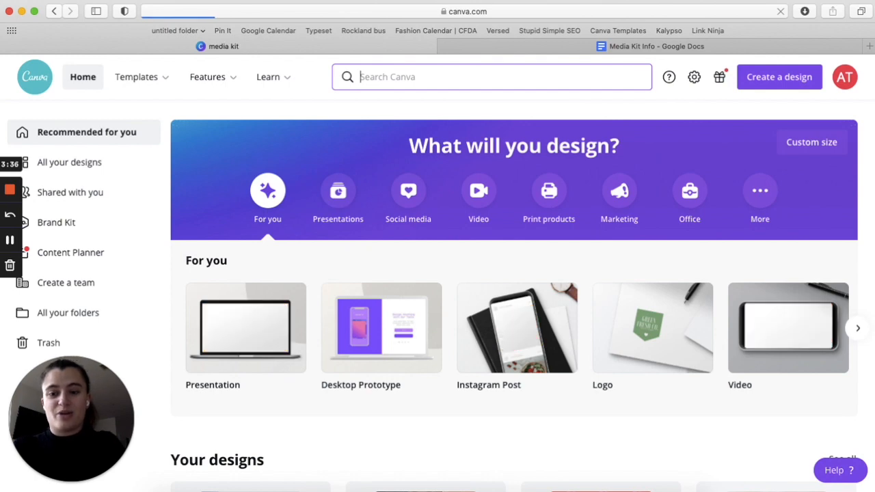
# Browse the 41 media kit template thumbnails to compare designs
pyautogui.write('media kit')
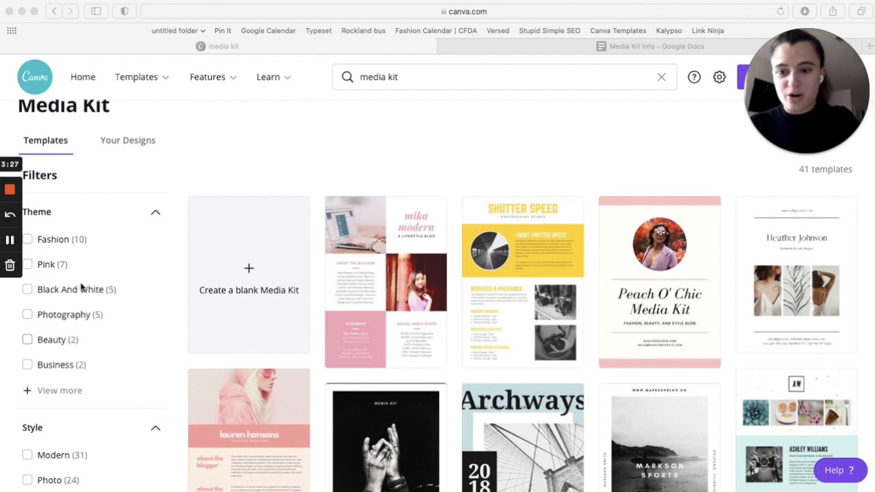
pyautogui.scroll(-3)
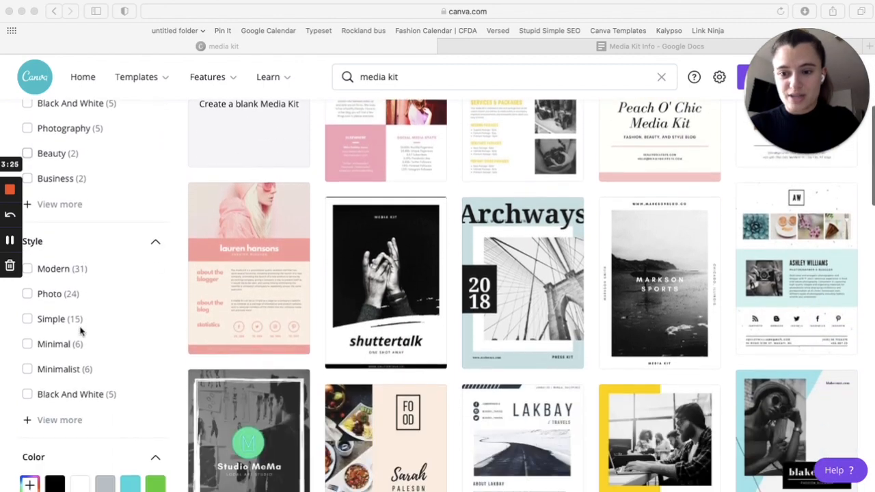
pyautogui.scroll(3)
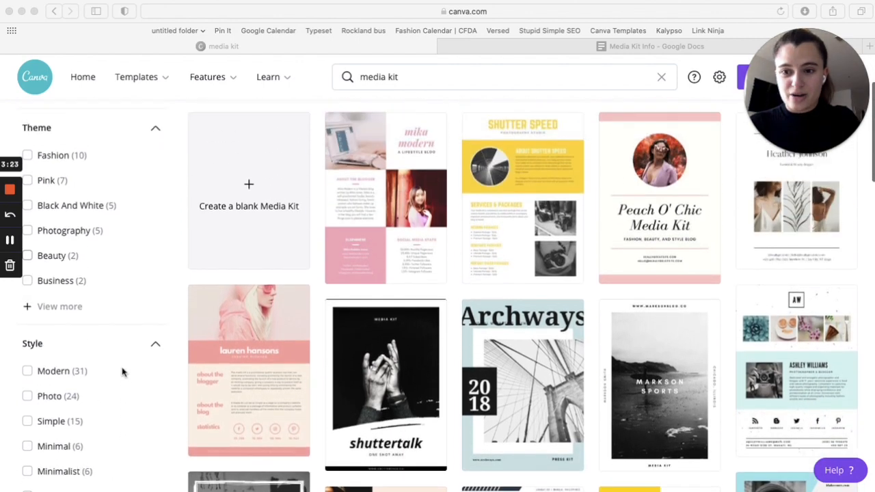
pyautogui.scroll(3)
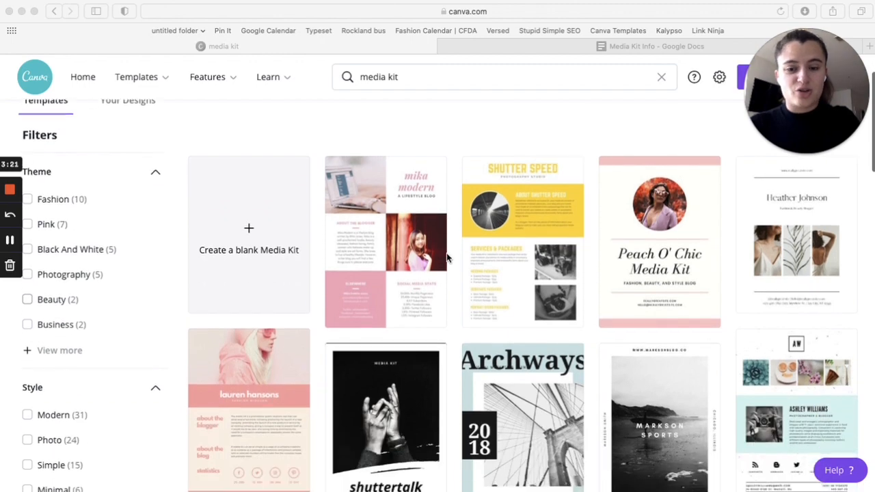
pyautogui.moveTo(554, 139)
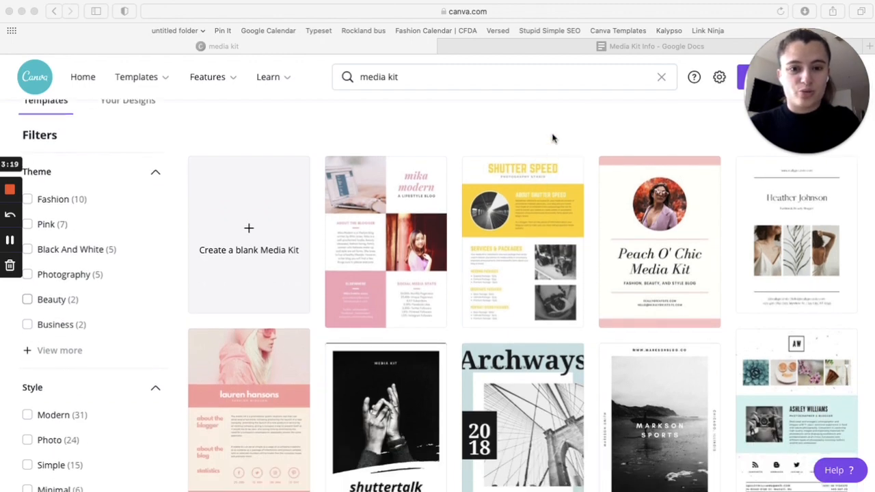
pyautogui.moveTo(530, 279)
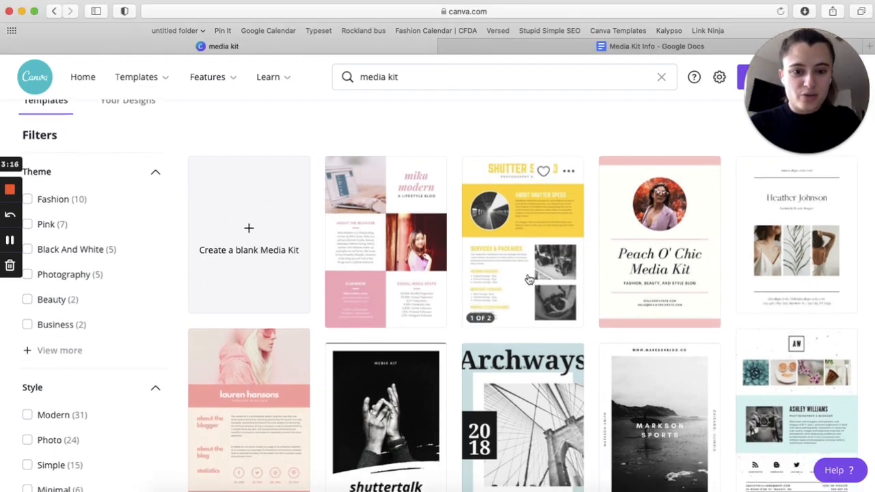
pyautogui.moveTo(677, 269)
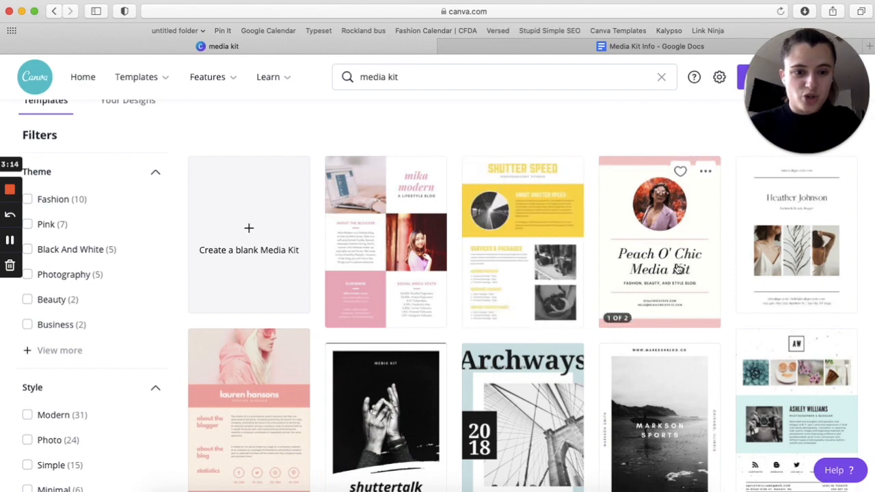
pyautogui.scroll(-3)
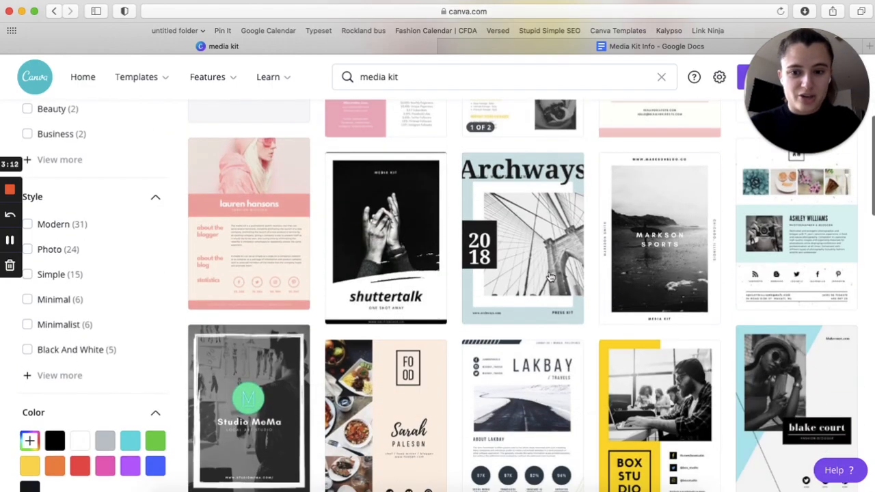
pyautogui.scroll(-3)
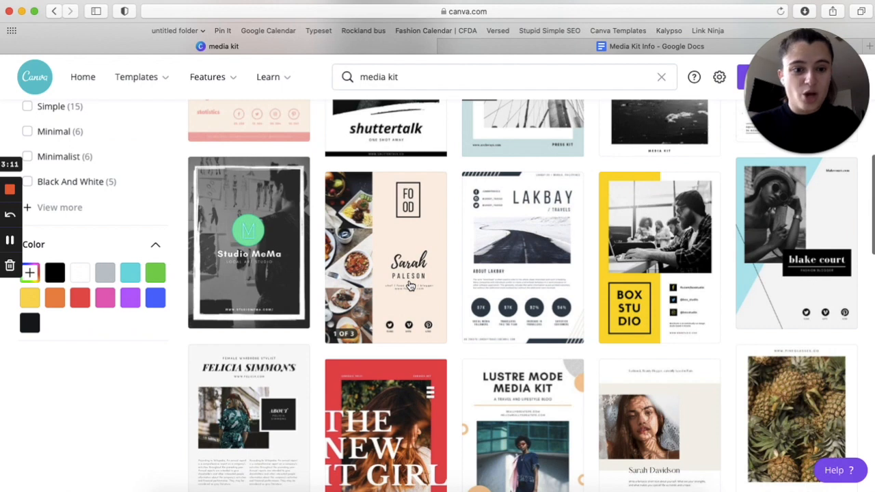
pyautogui.scroll(3)
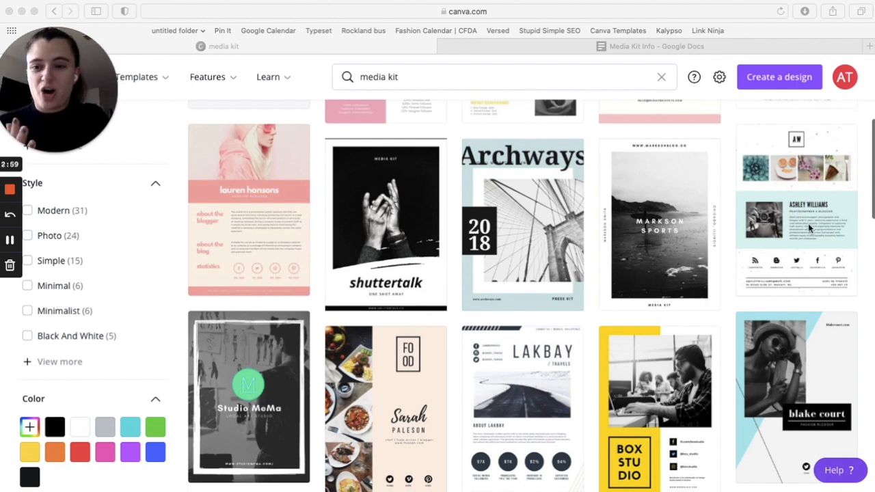
pyautogui.moveTo(809, 225)
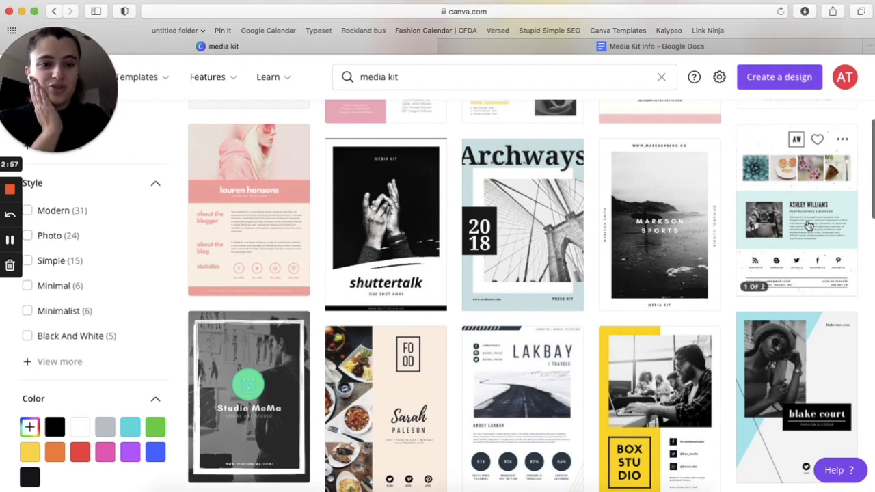
# Open the white-and-mint grunge media kit template and select the AT monogram frame
pyautogui.click(796, 219)
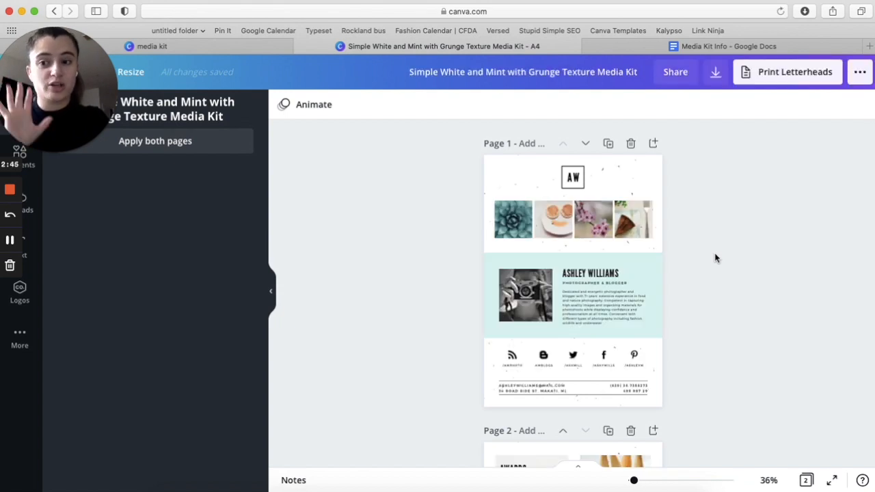
pyautogui.click(573, 177)
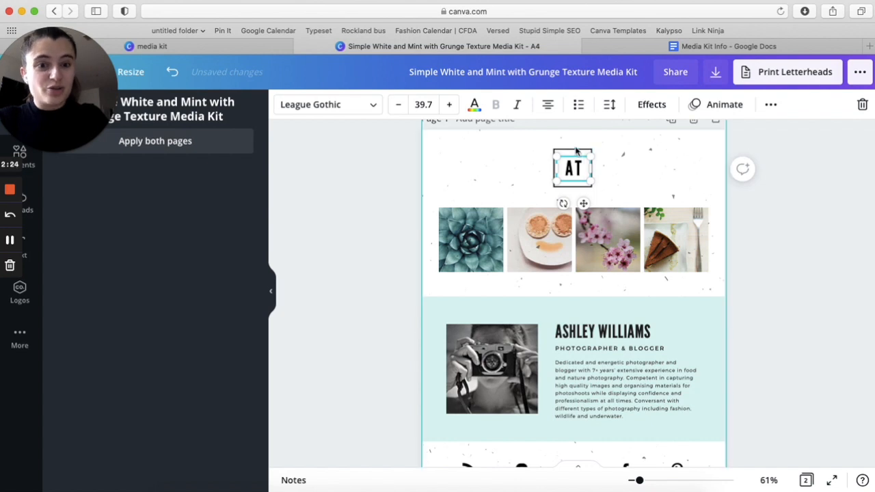
pyautogui.moveTo(627, 181)
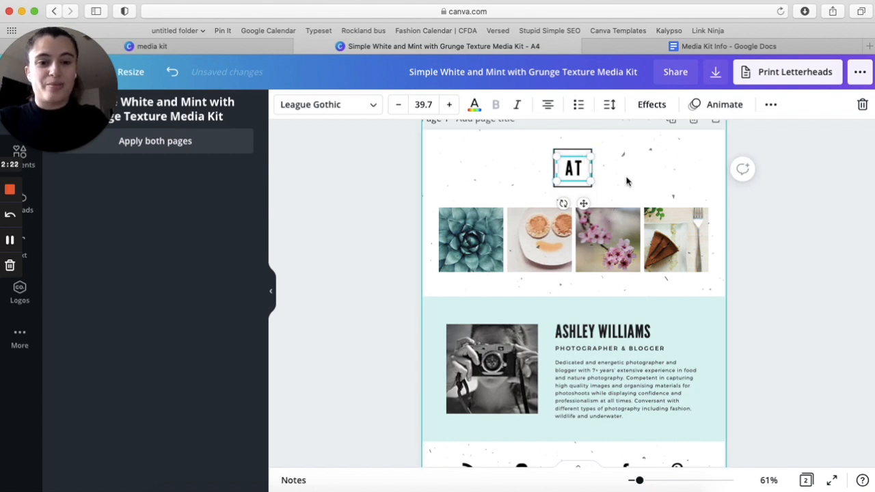
pyautogui.click(573, 169)
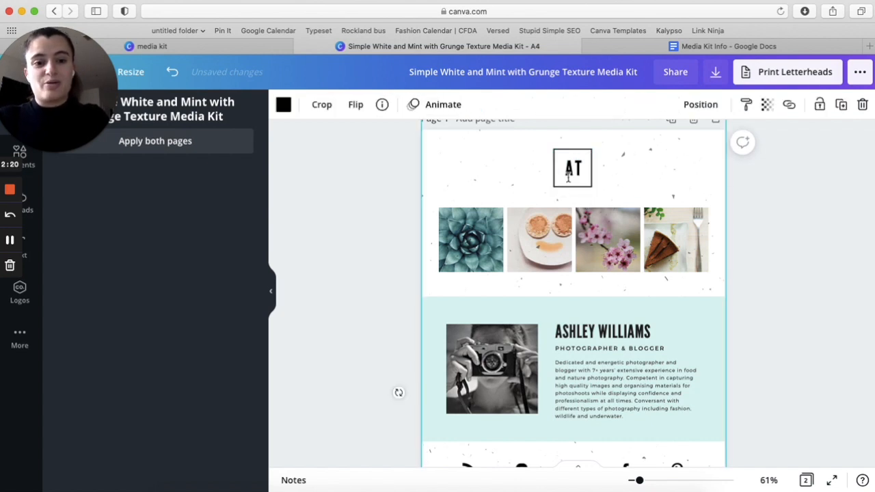
pyautogui.moveTo(630, 180)
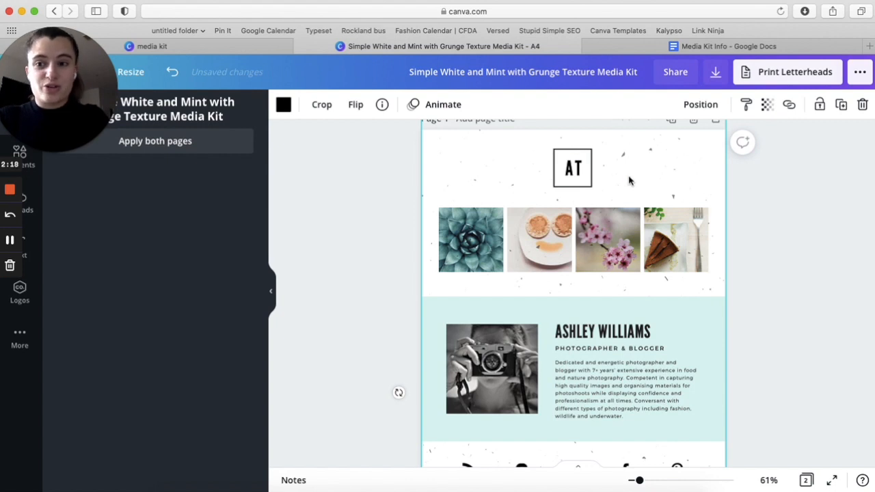
pyautogui.moveTo(619, 192)
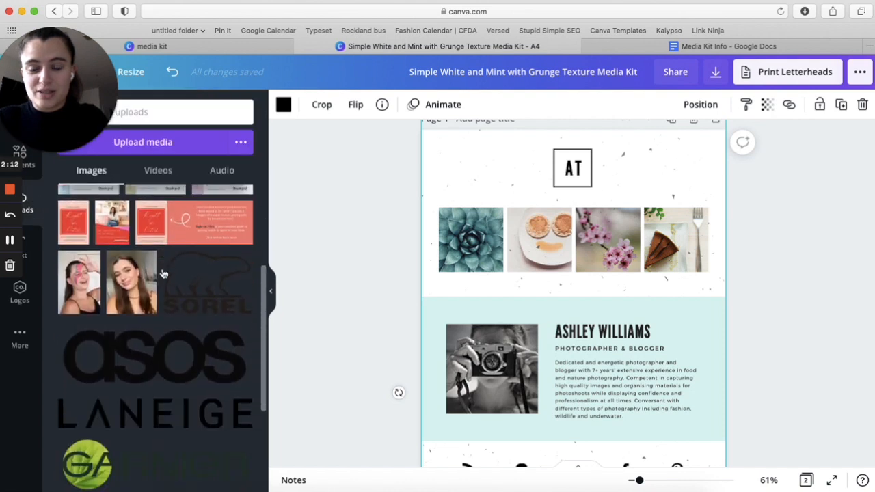
# Swap the four grid photos and the bio headshot for the creator's uploaded photos
pyautogui.scroll(-3)
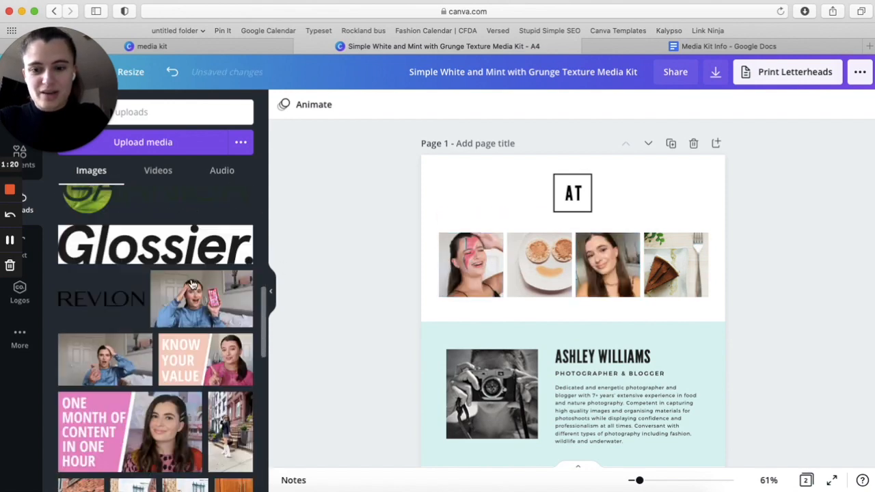
pyautogui.scroll(-3)
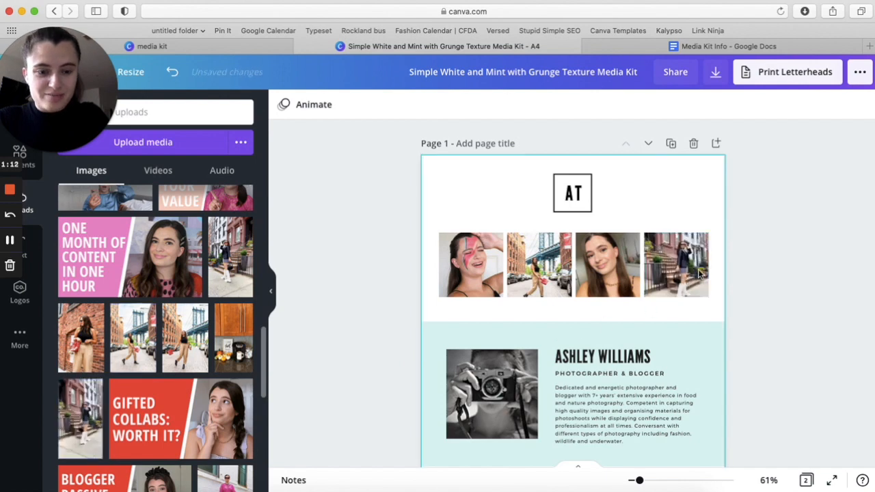
pyautogui.scroll(-3)
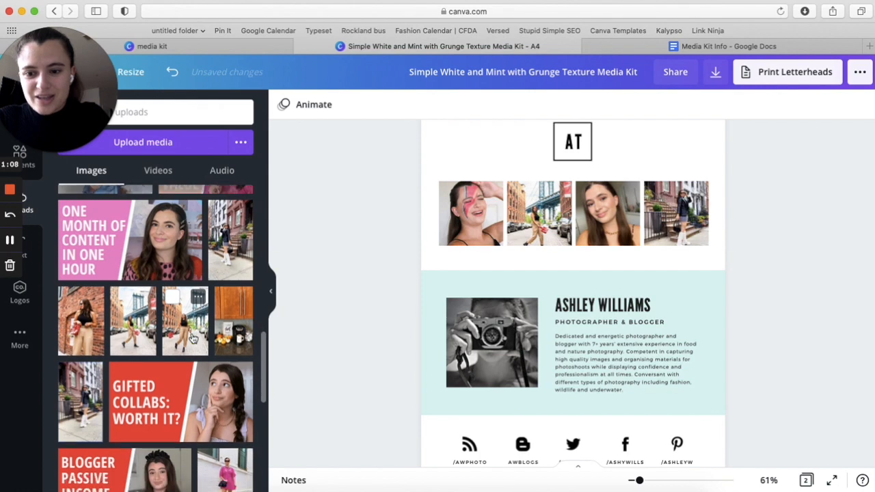
pyautogui.scroll(-3)
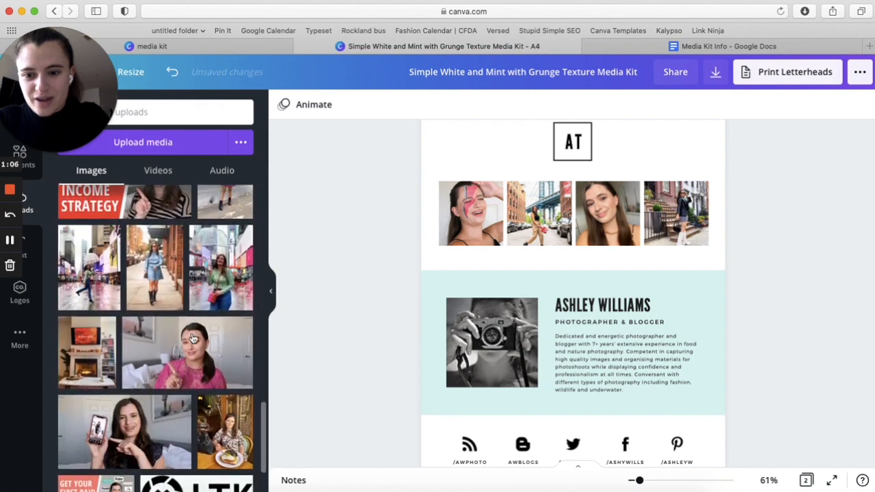
pyautogui.scroll(-3)
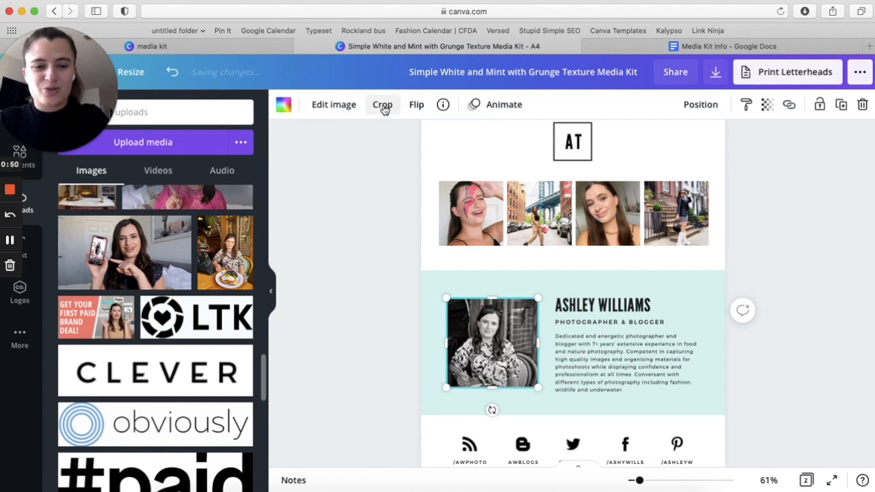
# Restore the headshot to full colour, setting saturation and contrast to 0
pyautogui.click(334, 104)
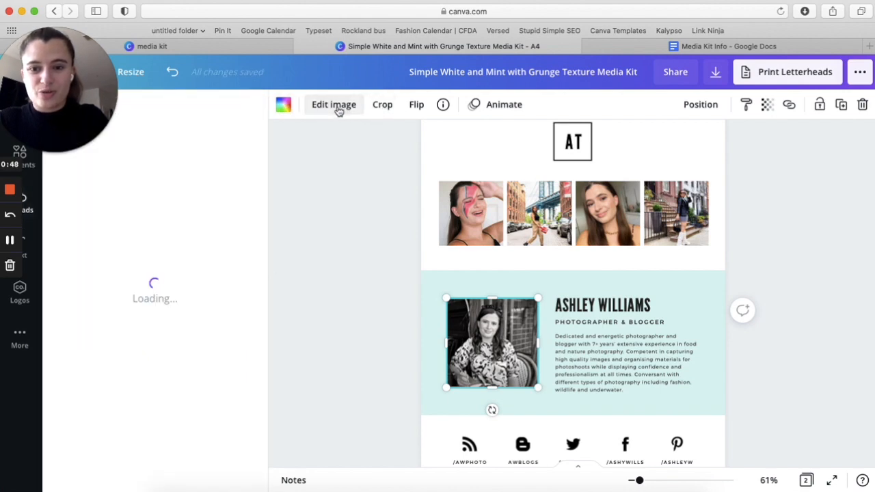
pyautogui.click(333, 104)
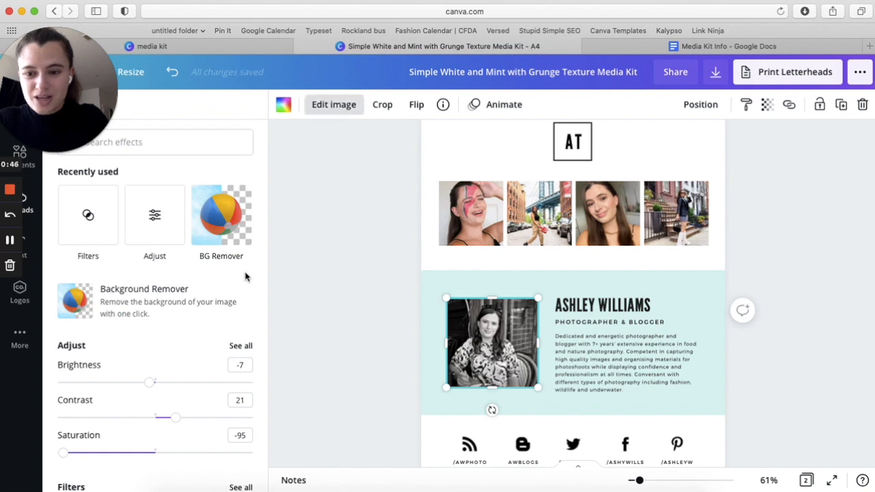
pyautogui.moveTo(64, 452); pyautogui.dragTo(140, 413)
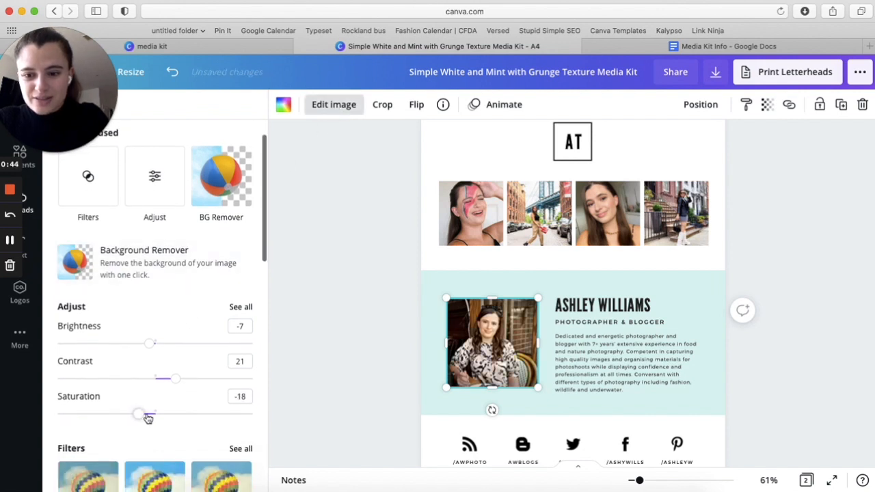
pyautogui.moveTo(139, 414); pyautogui.dragTo(155, 414)
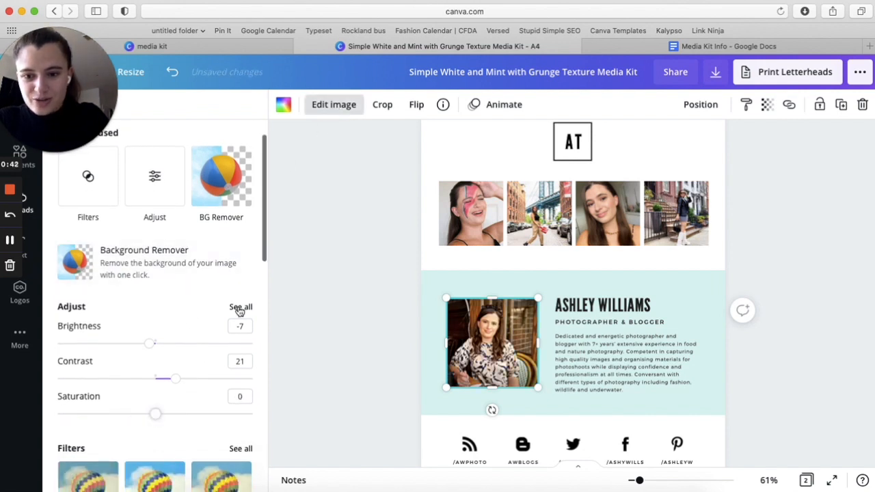
pyautogui.moveTo(176, 379); pyautogui.dragTo(156, 379)
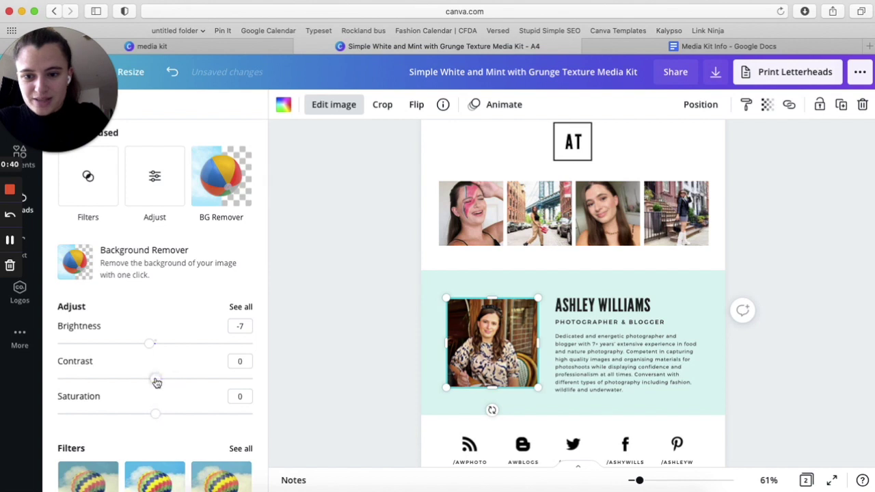
pyautogui.moveTo(349, 220)
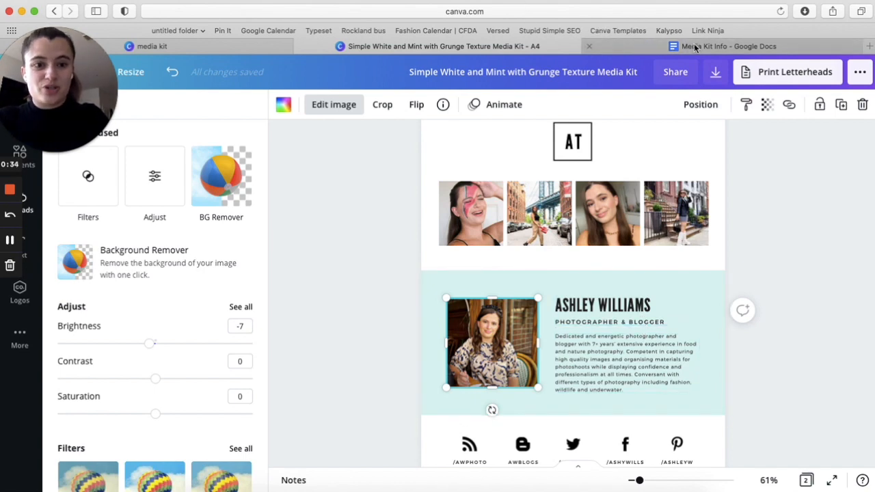
# Paste the Google Docs Background paragraph into Canva's bio text box
pyautogui.click(728, 45)
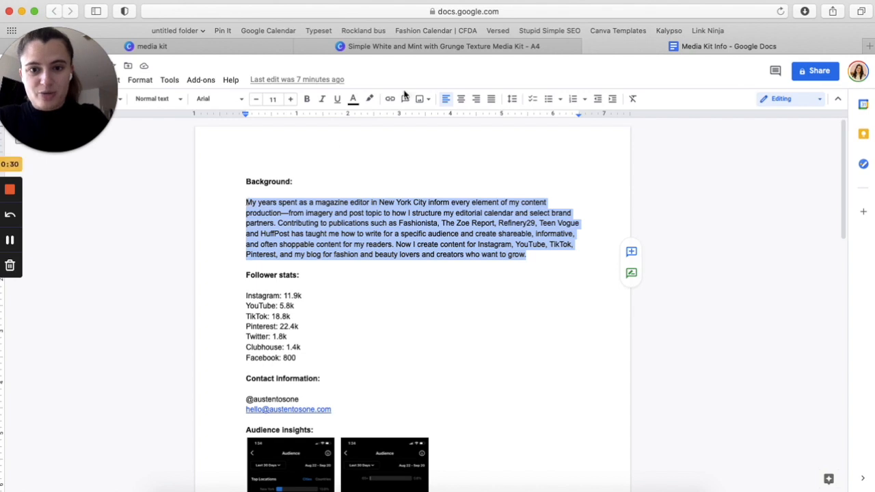
pyautogui.click(442, 46)
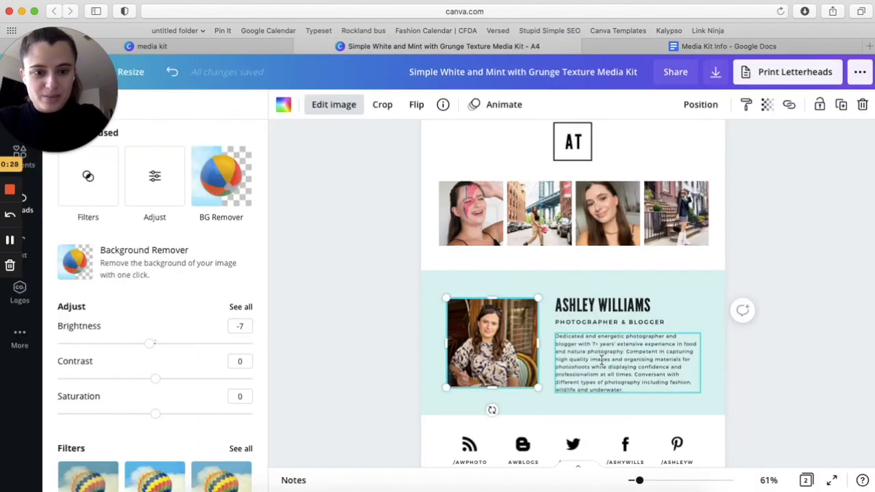
pyautogui.click(627, 363)
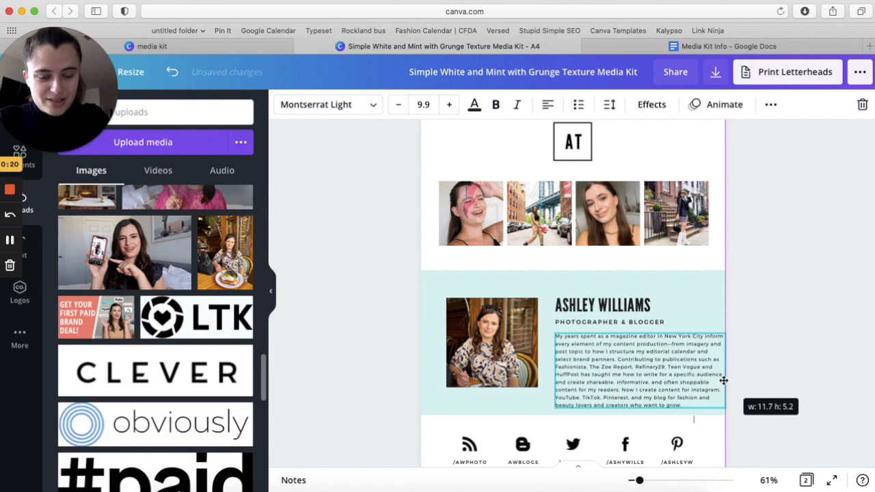
pyautogui.click(601, 305)
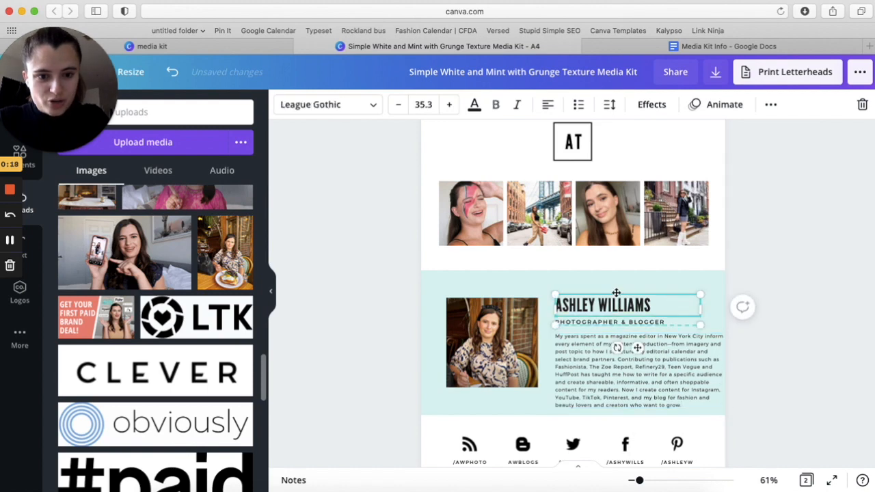
pyautogui.click(636, 370)
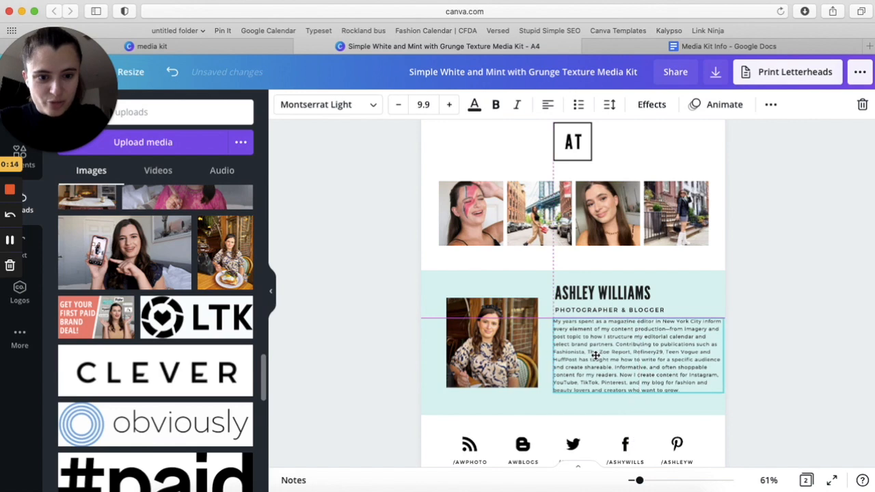
pyautogui.click(602, 293)
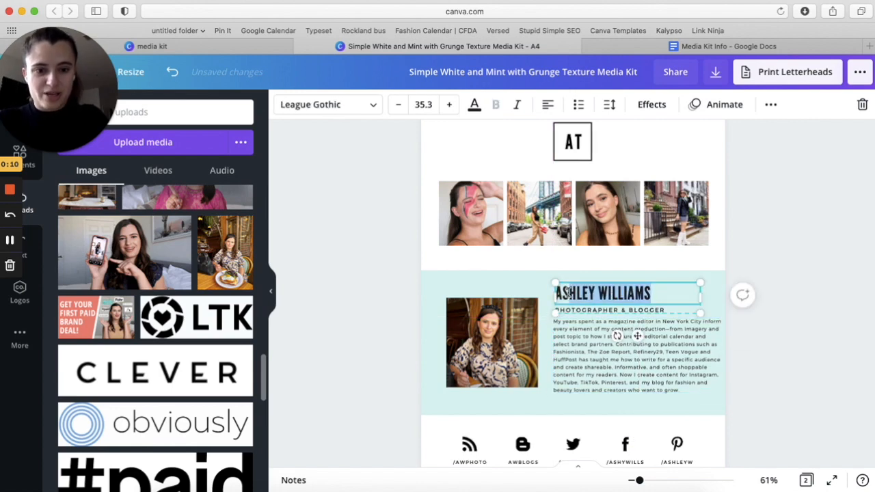
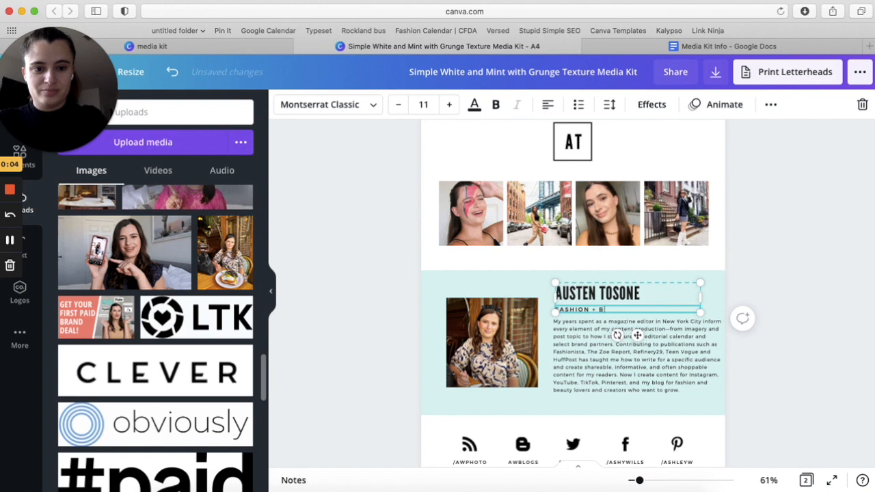
pyautogui.scroll(-3)
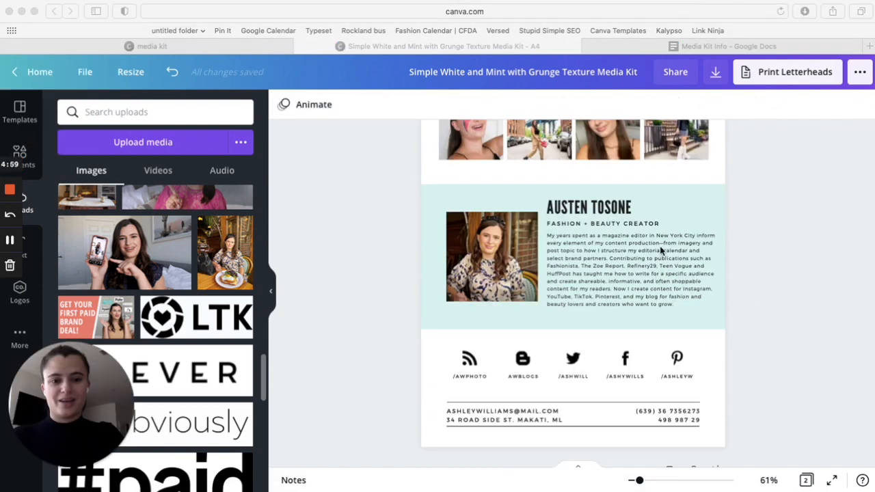
pyautogui.moveTo(612, 265)
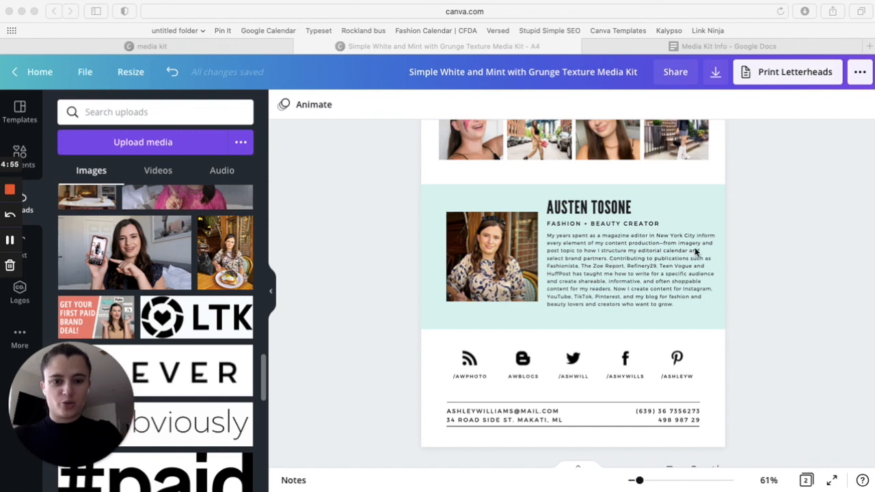
pyautogui.scroll(3)
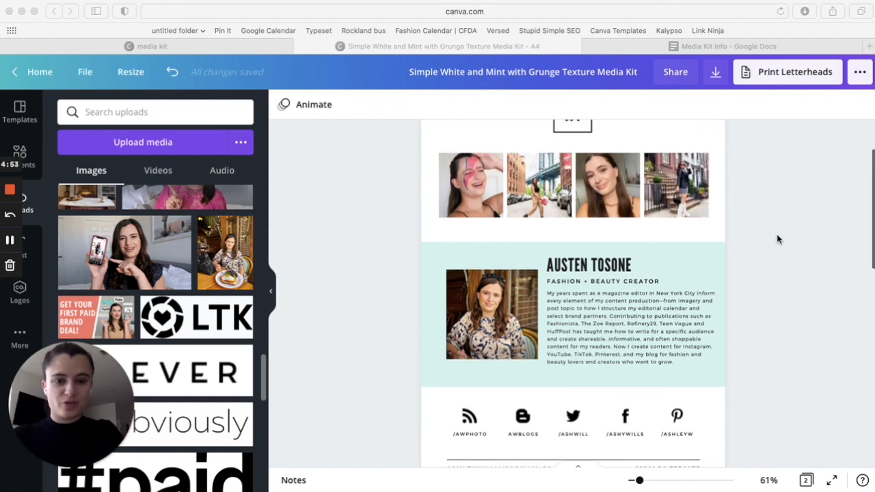
pyautogui.scroll(-3)
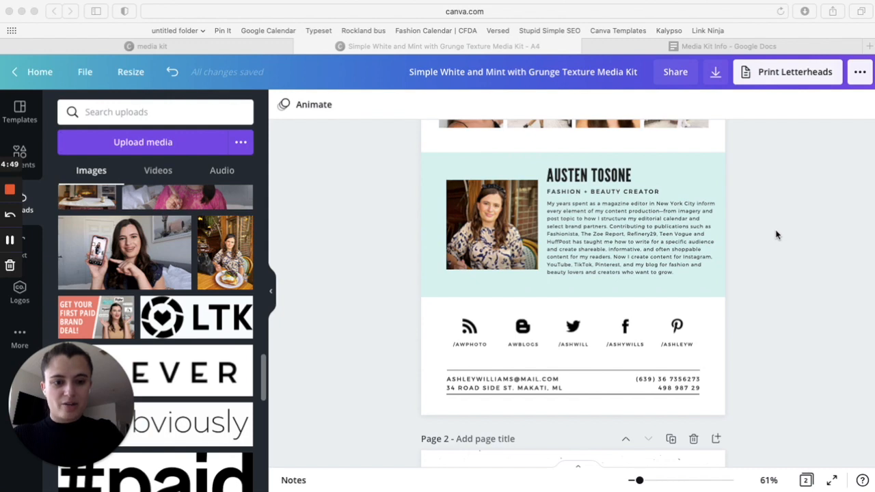
pyautogui.moveTo(776, 237)
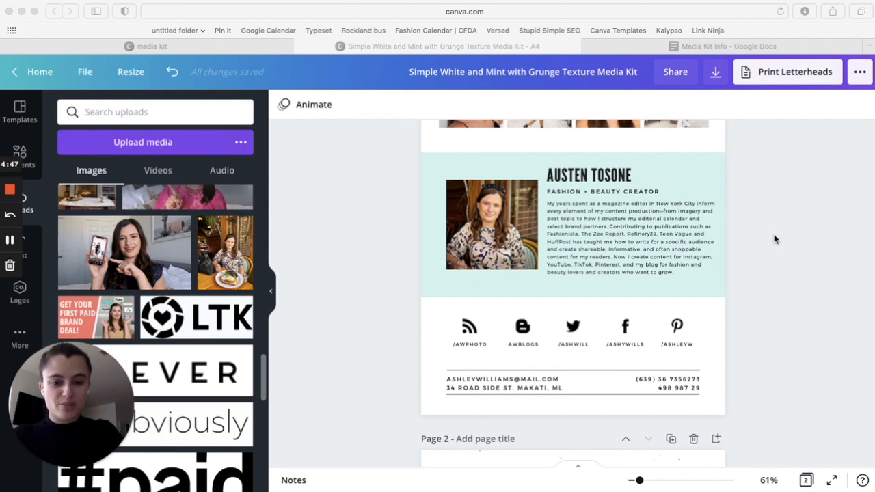
pyautogui.moveTo(636, 331)
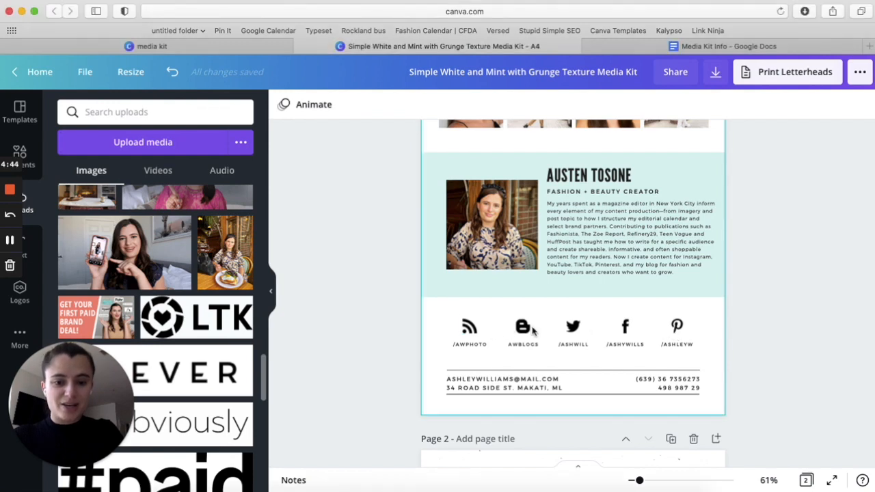
pyautogui.click(522, 326)
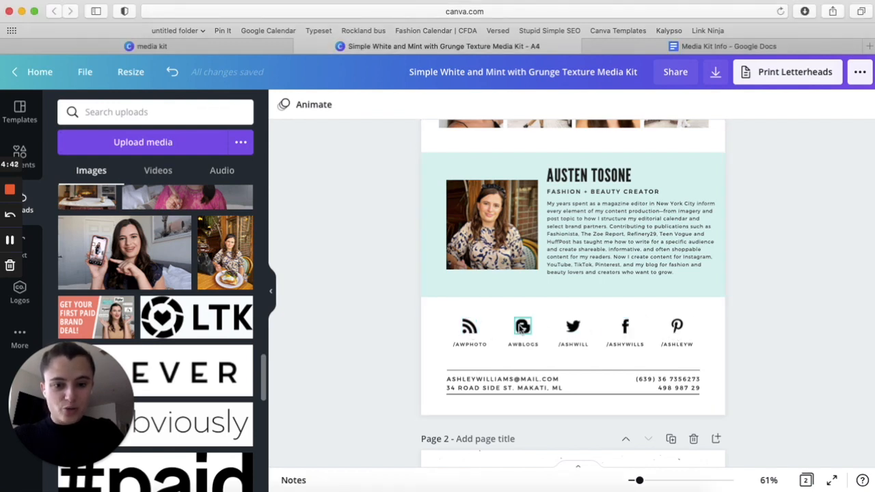
# Change the Pinterest, Facebook and Twitter labels to 22,400, 800 and 1,800 followers
pyautogui.click(573, 326)
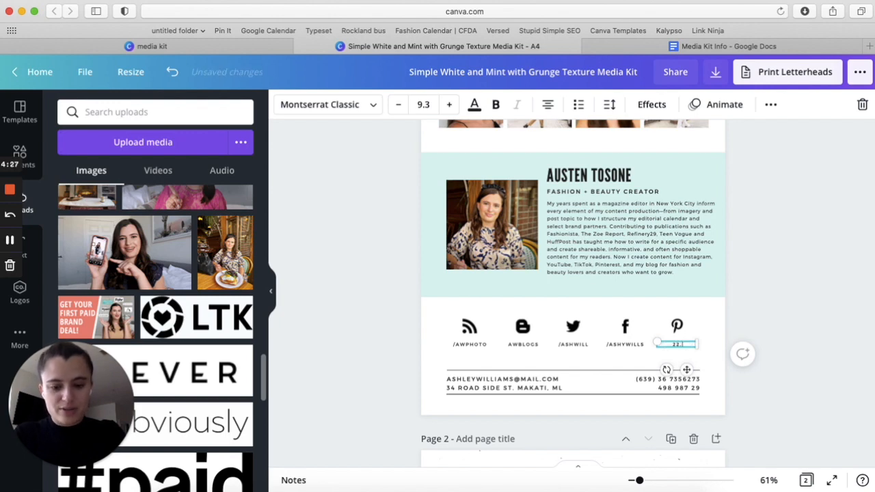
pyautogui.click(625, 344)
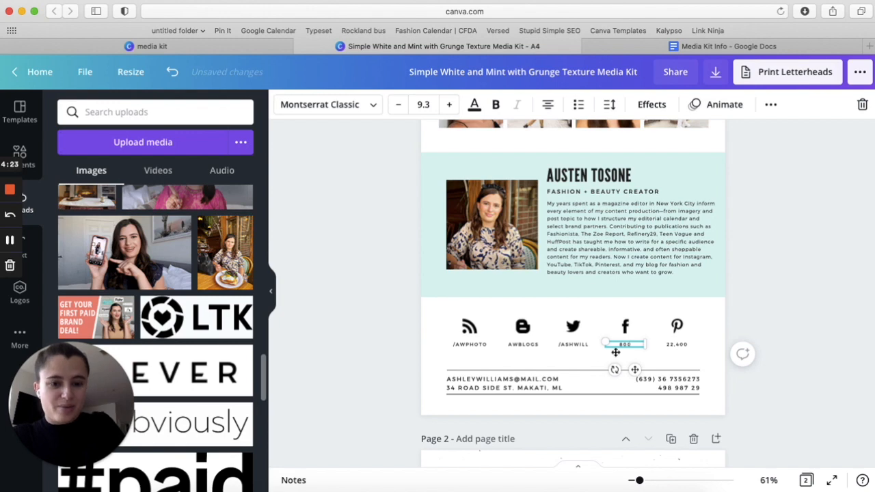
pyautogui.click(573, 344)
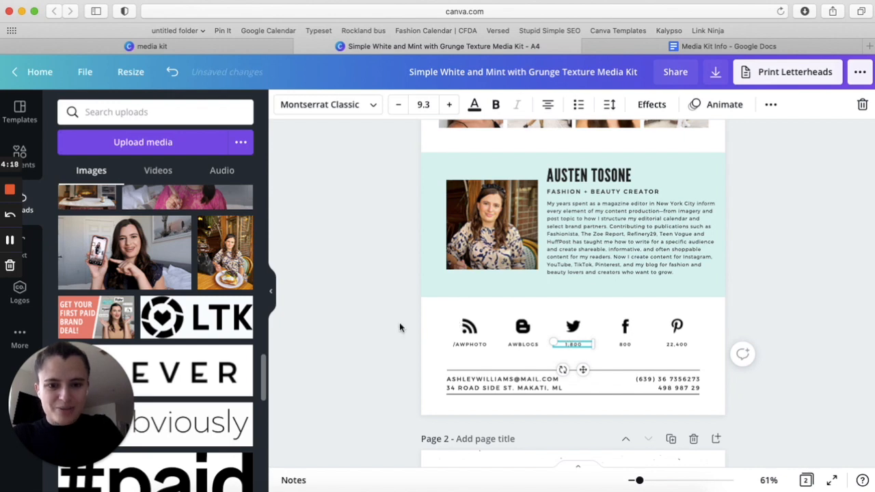
pyautogui.moveTo(69, 51)
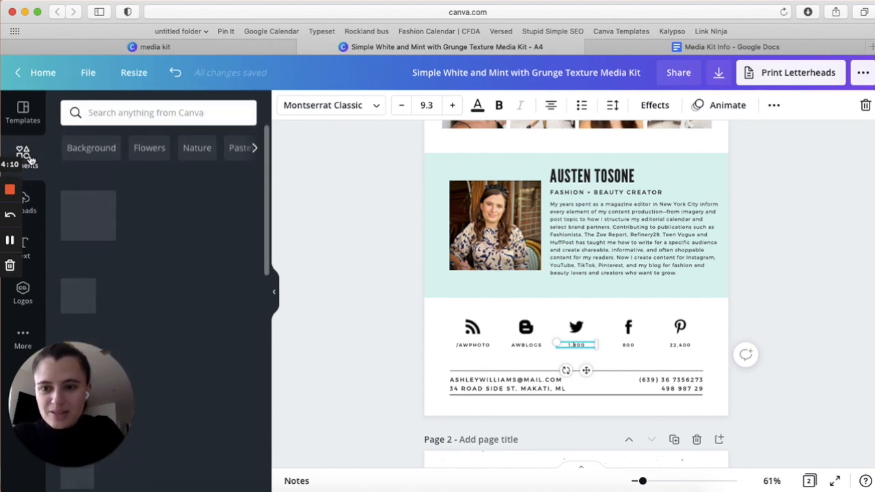
pyautogui.click(23, 154)
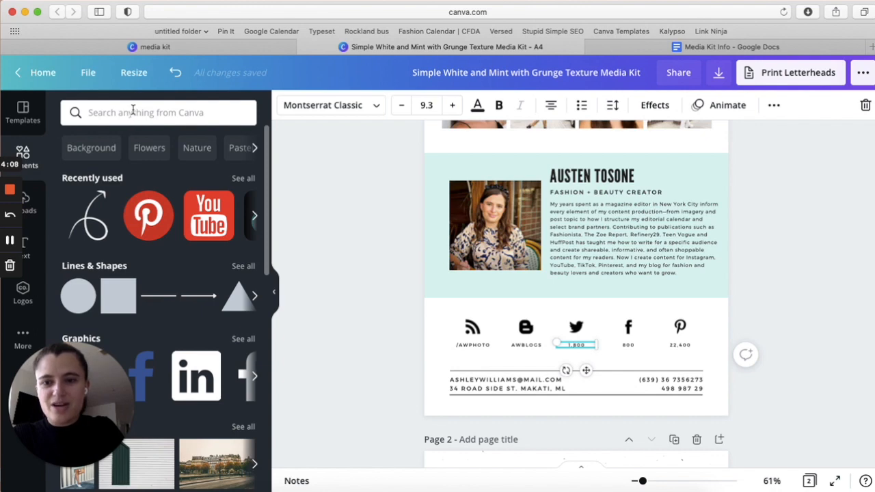
# Add a free black Instagram icon from the 'insta' element search to the page
pyautogui.click(158, 112)
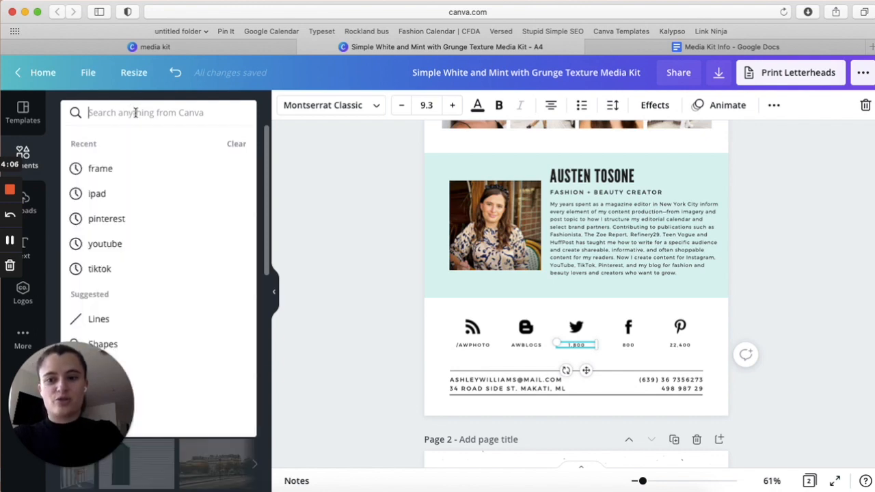
pyautogui.write('ic')
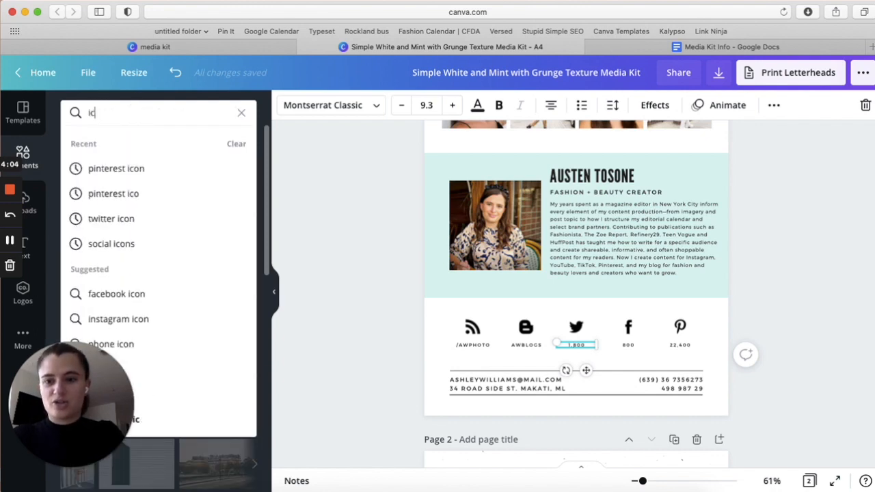
pyautogui.write('insta')
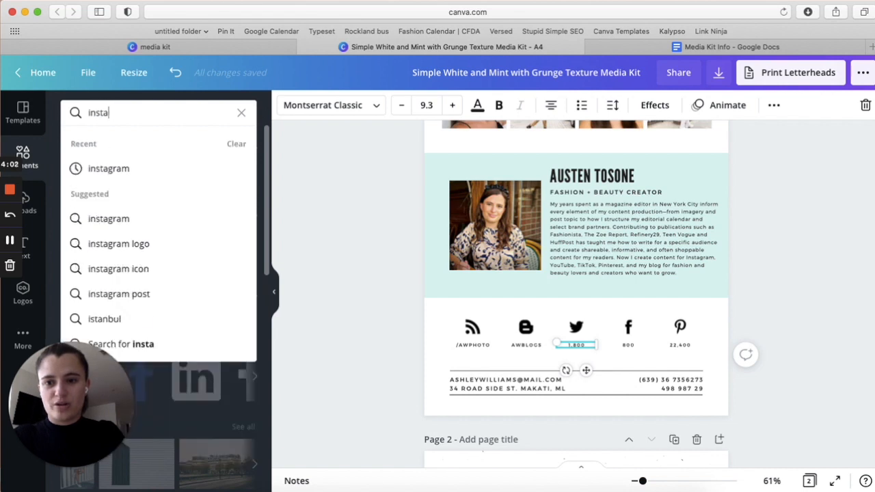
pyautogui.press('Return')
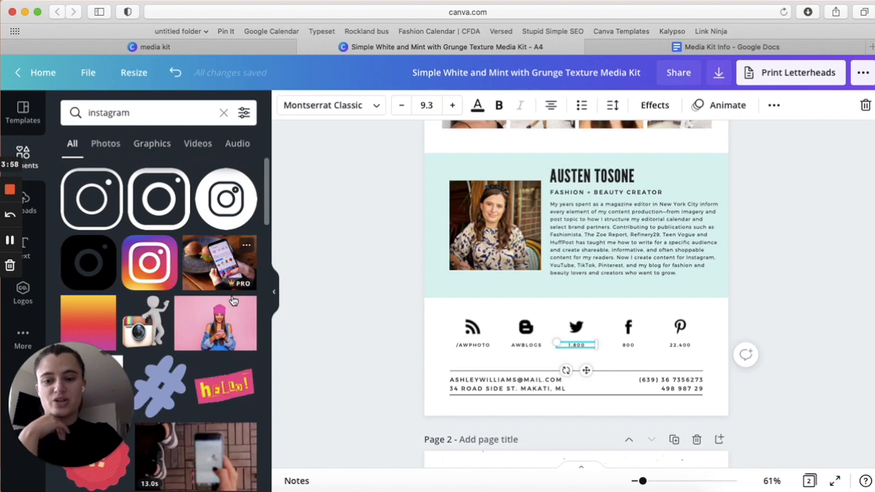
pyautogui.click(244, 112)
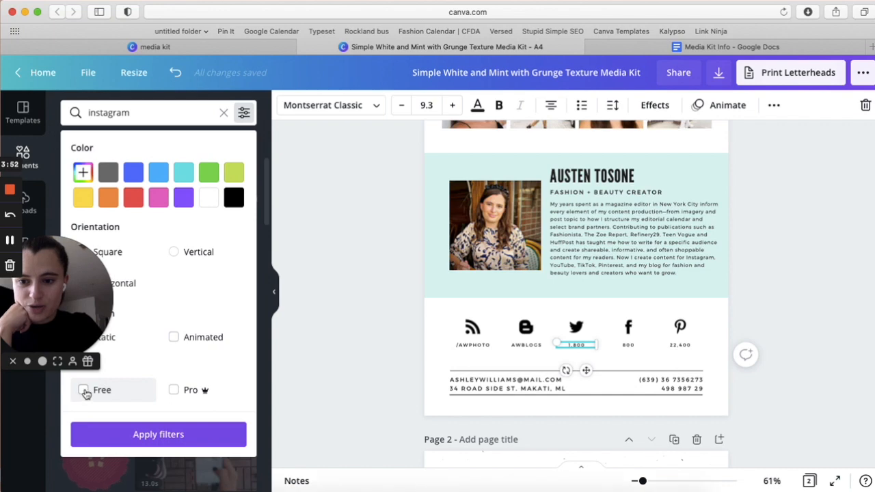
pyautogui.click(83, 390)
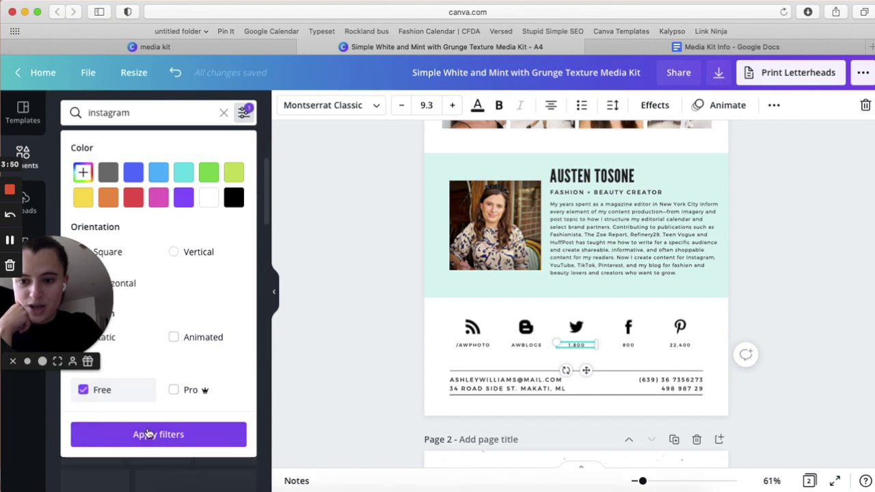
pyautogui.click(158, 434)
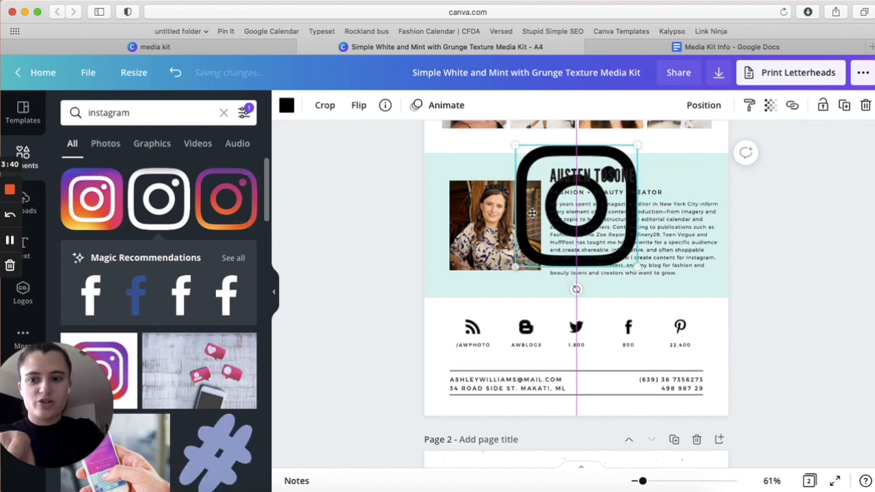
pyautogui.moveTo(576, 215); pyautogui.dragTo(525, 335)
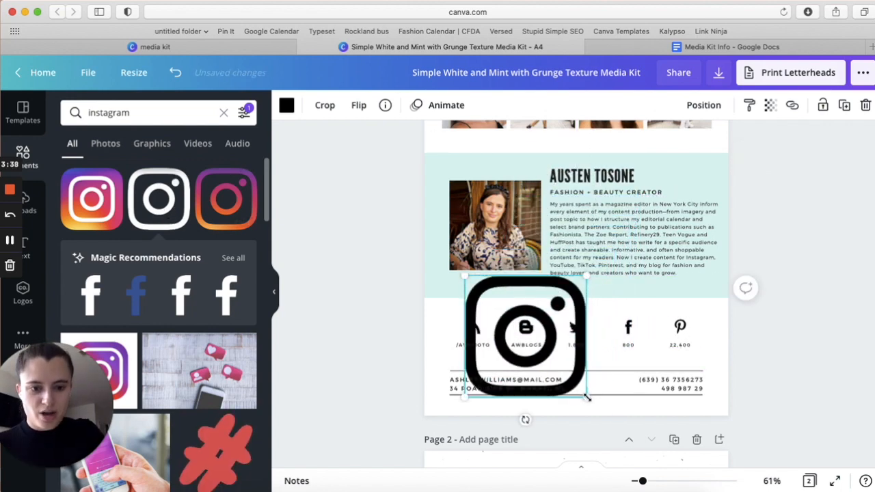
# Shrink the Instagram icon, delete the blog icon, and align Instagram in its slot
pyautogui.moveTo(586, 396); pyautogui.dragTo(485, 296)
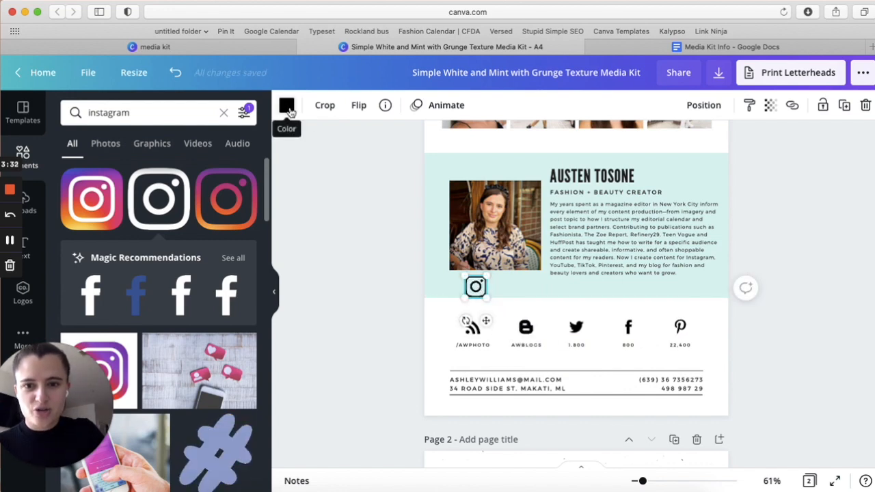
pyautogui.click(526, 327)
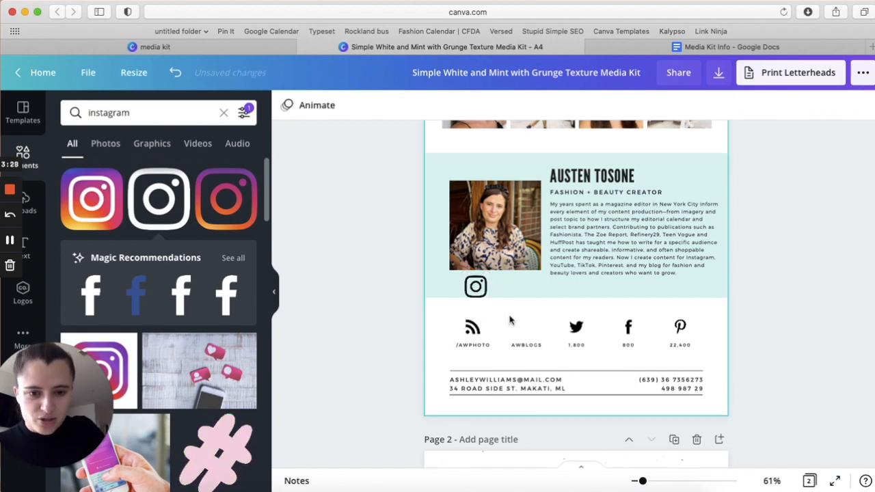
pyautogui.click(525, 326)
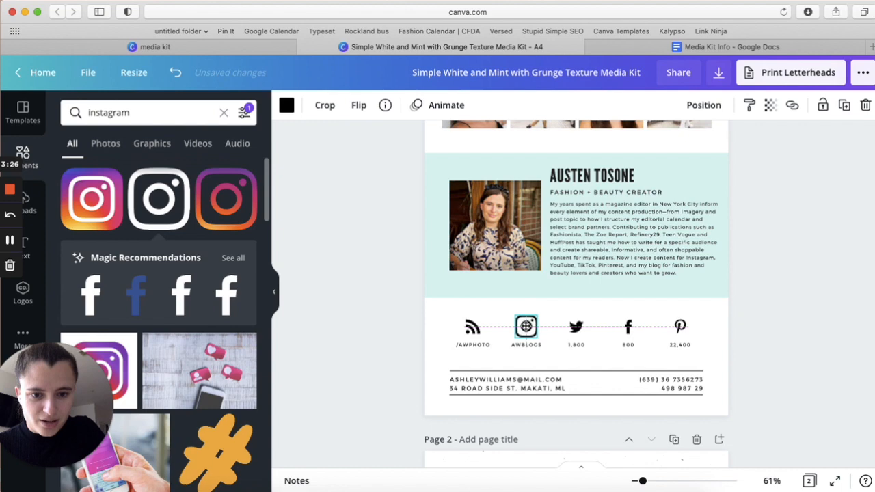
pyautogui.click(527, 326)
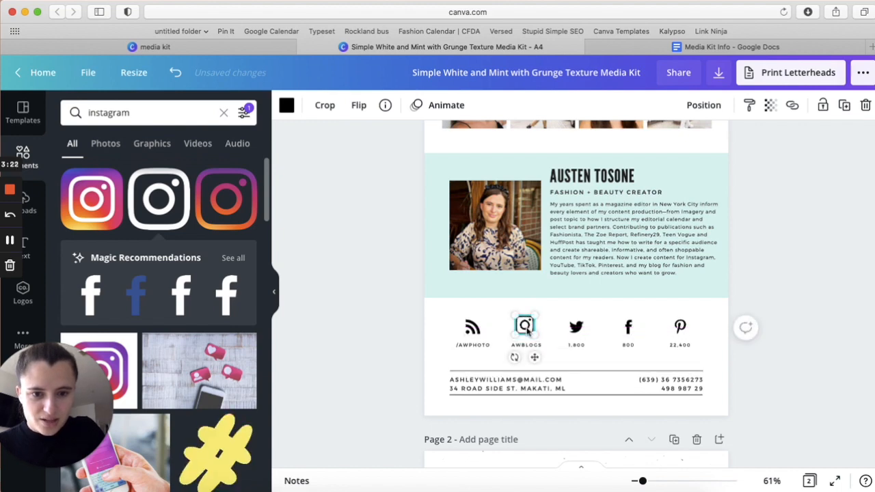
pyautogui.click(526, 327)
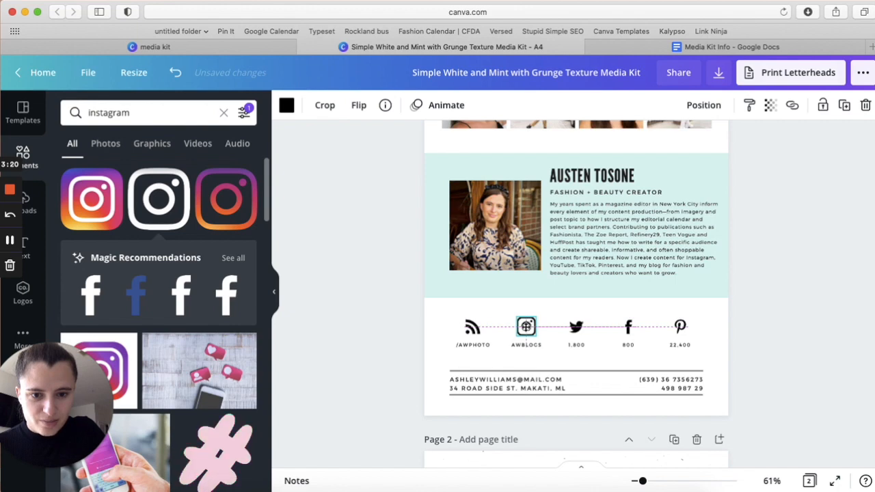
# Change the AWBLOGS label under the Instagram icon to 11,900
pyautogui.click(527, 327)
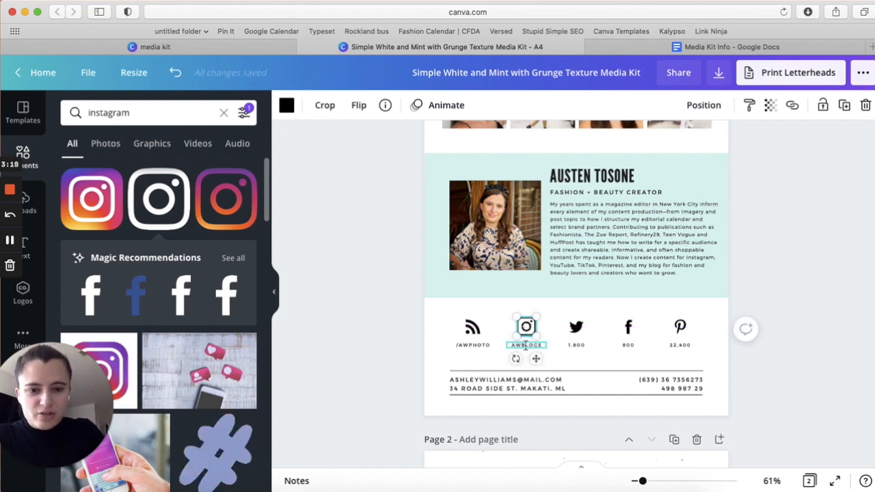
pyautogui.click(526, 345)
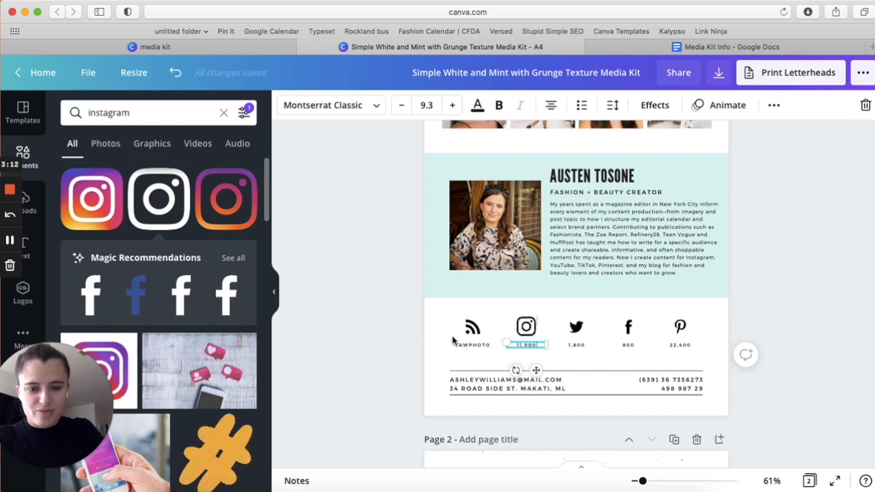
pyautogui.click(473, 327)
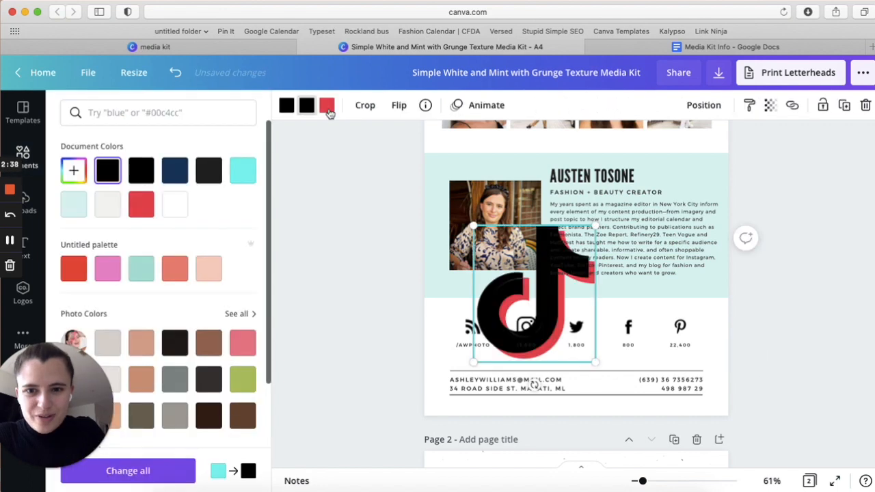
# Turn the TikTok logo's red accent black and move it into the RSS icon's slot
pyautogui.click(141, 204)
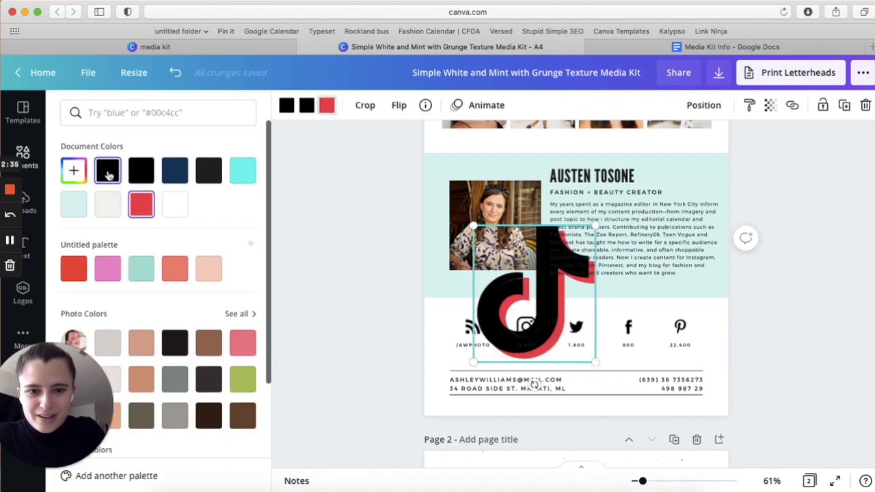
pyautogui.click(107, 170)
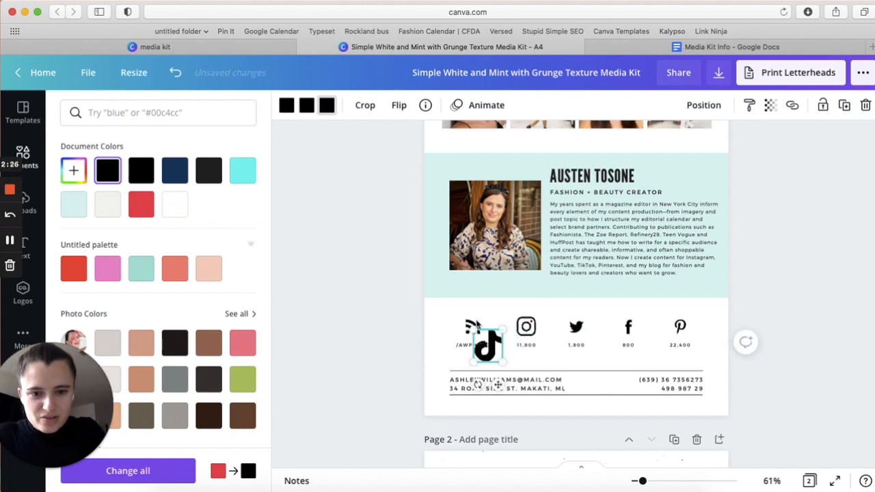
pyautogui.moveTo(487, 345); pyautogui.dragTo(494, 311)
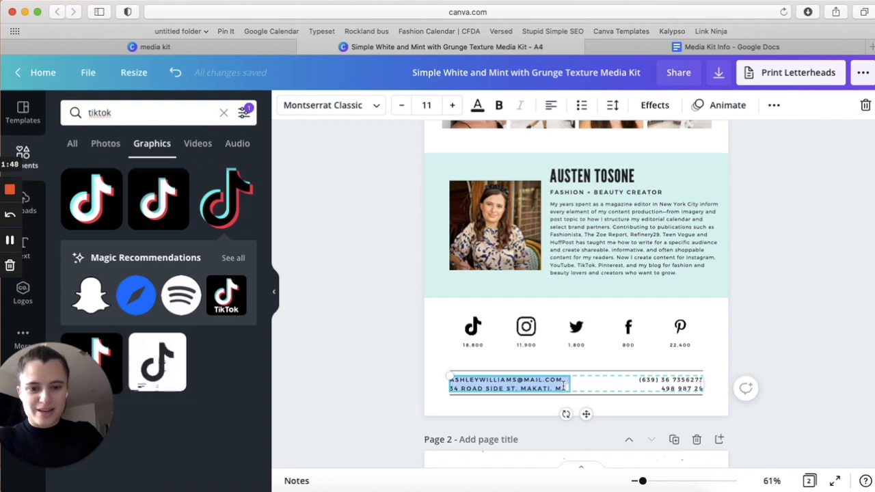
pyautogui.write('AUSTEN')
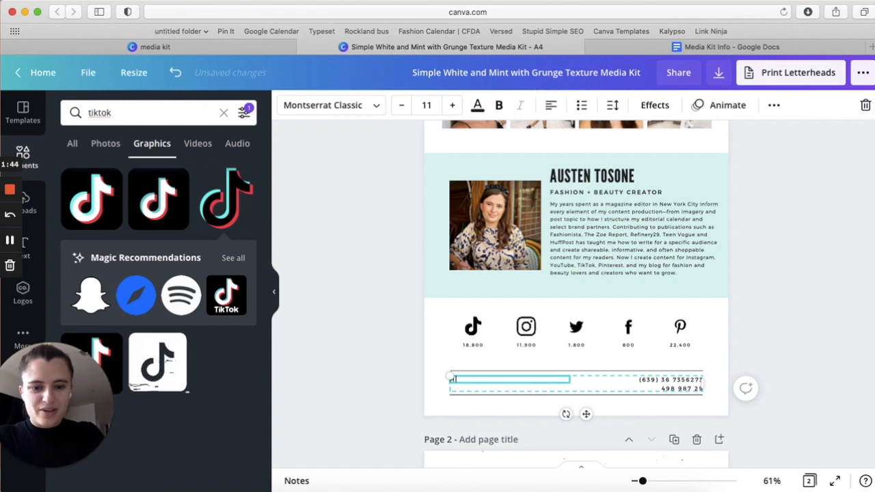
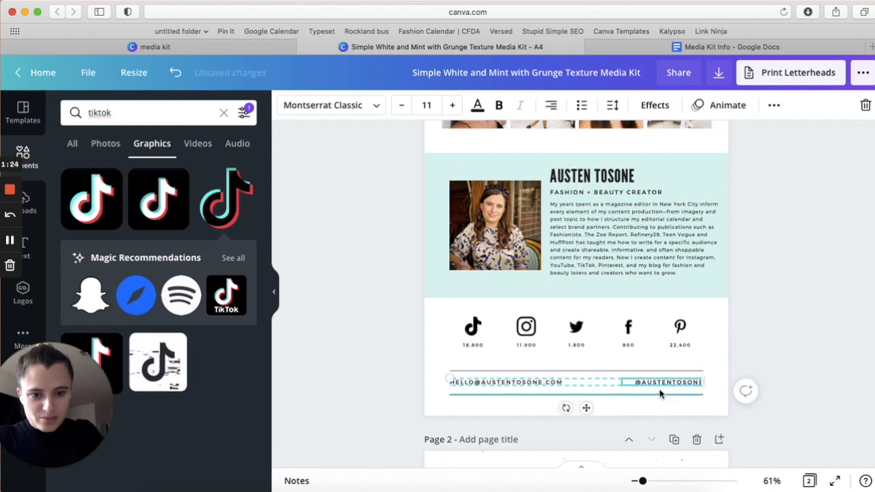
pyautogui.click(575, 382)
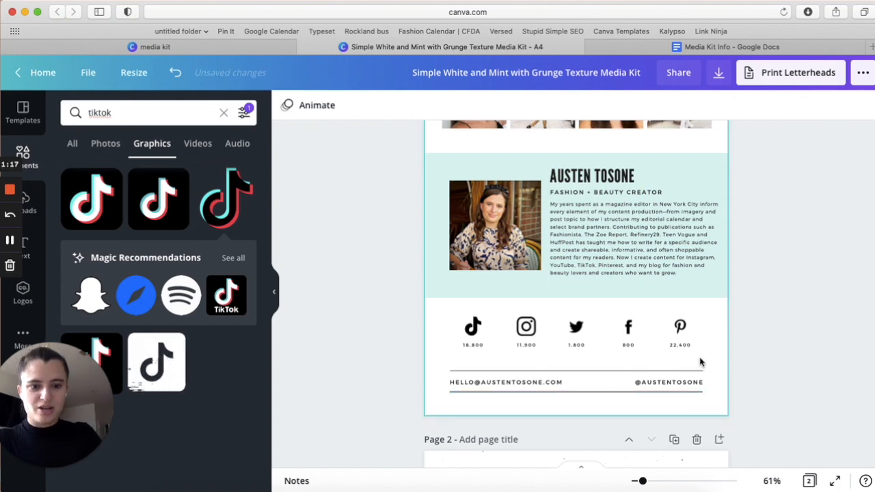
pyautogui.scroll(3)
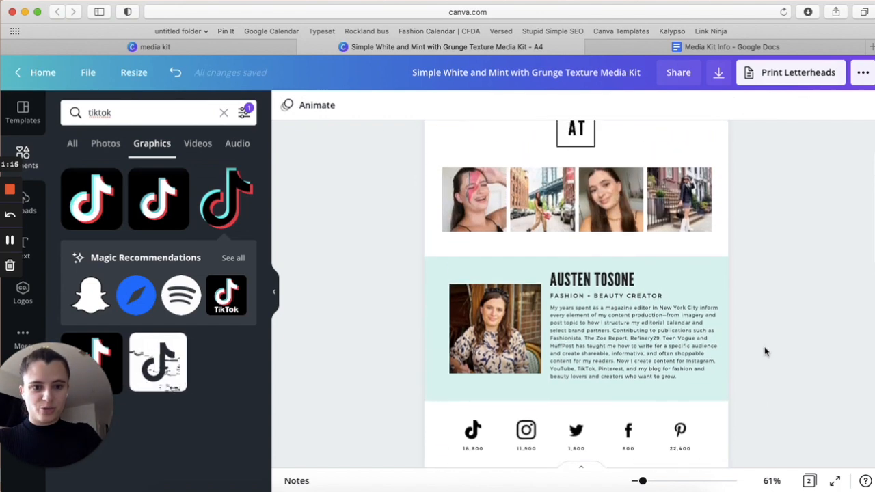
pyautogui.scroll(-3)
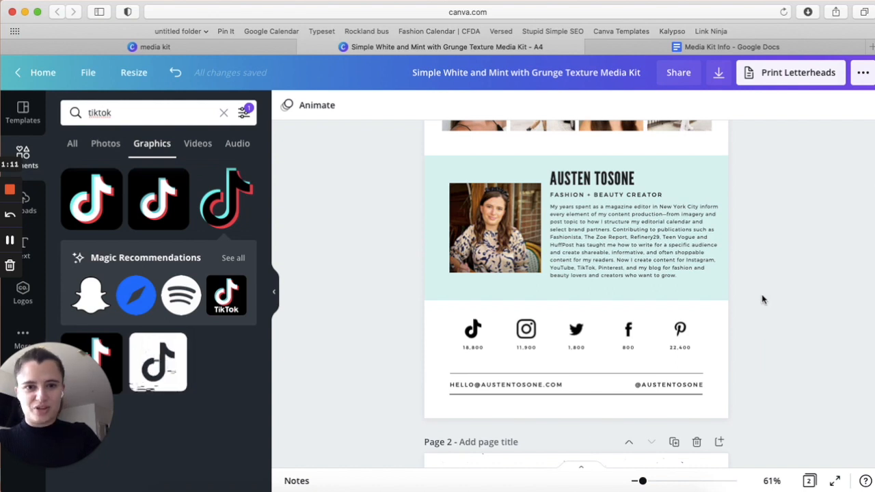
pyautogui.scroll(-3)
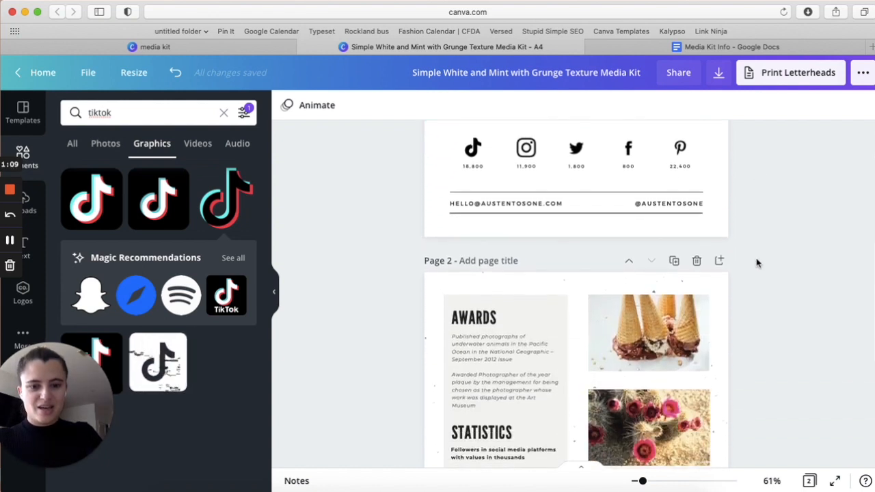
pyautogui.scroll(-3)
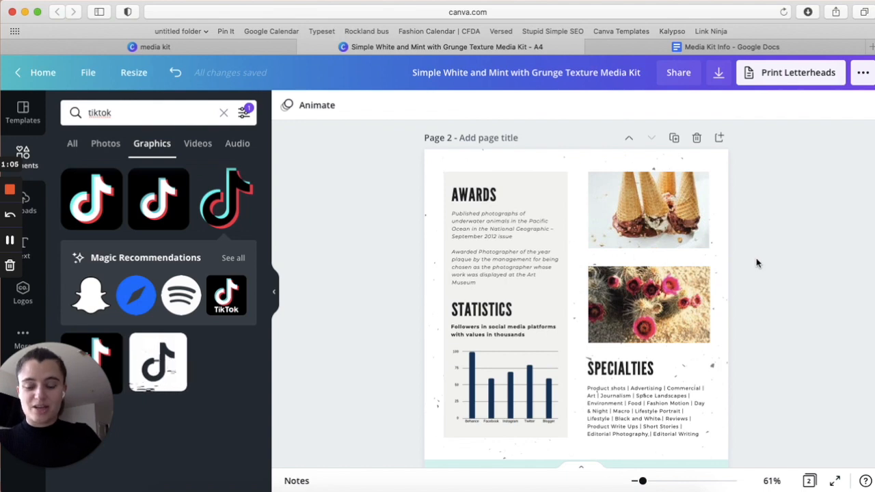
# Scroll through the audience insight screenshots in the Google Docs notes, then return to Canva
pyautogui.click(731, 47)
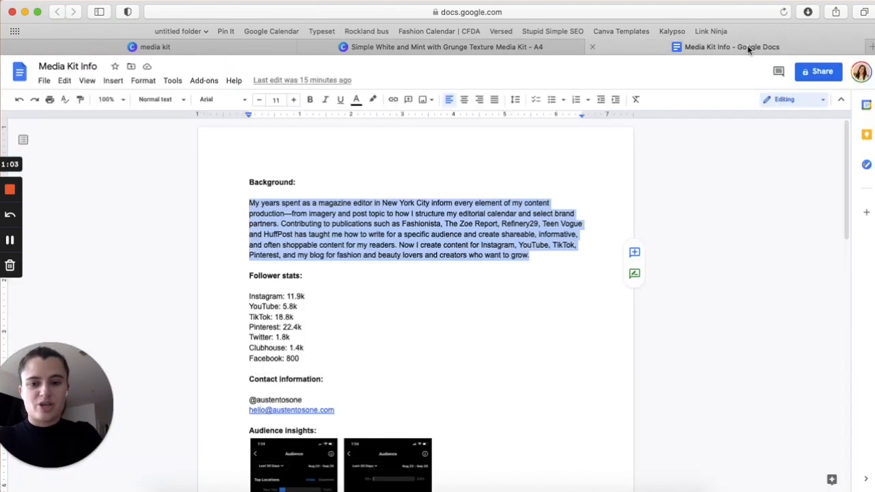
pyautogui.scroll(-3)
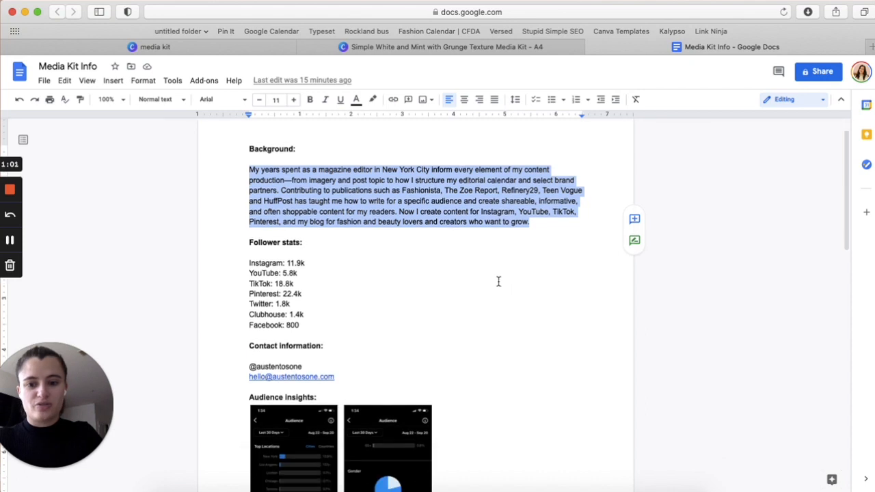
pyautogui.scroll(-3)
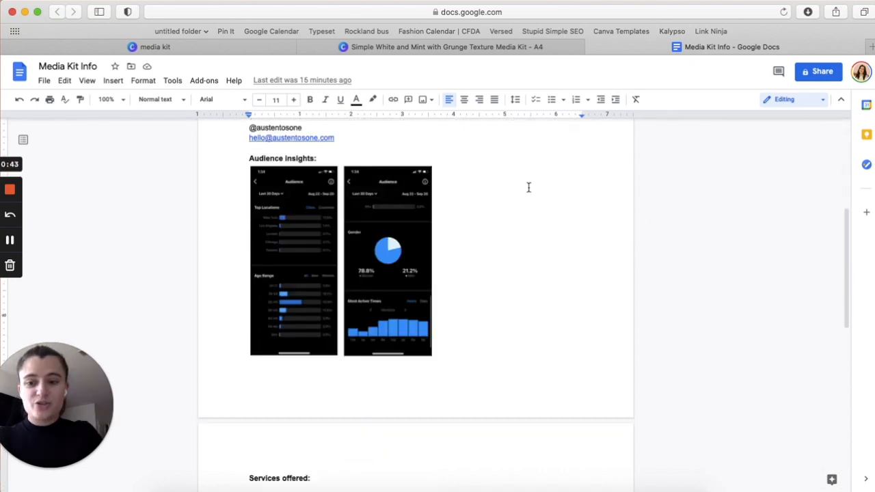
pyautogui.moveTo(472, 46)
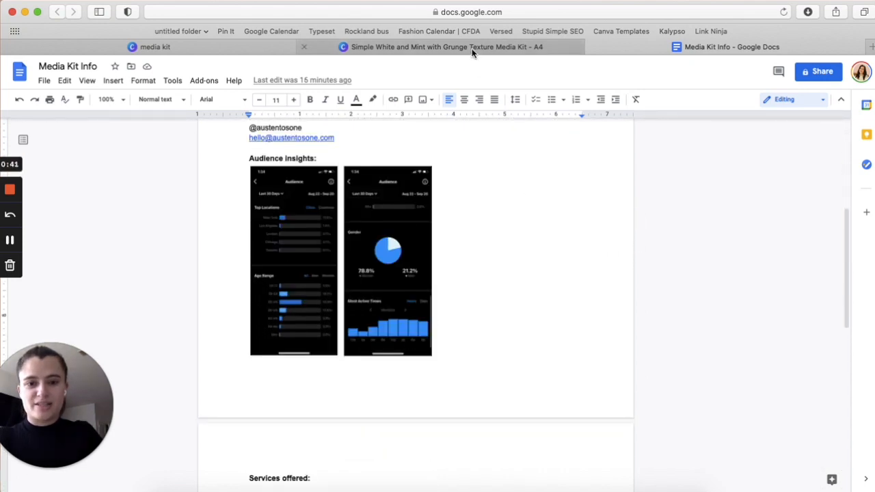
pyautogui.click(445, 47)
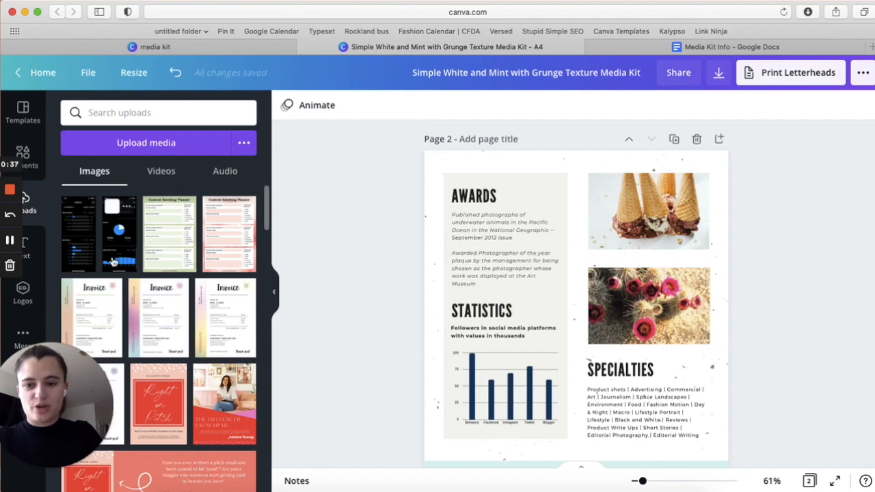
# Remove the ice cream cones and cactus photos, then select the grey Awards panel
pyautogui.click(648, 210)
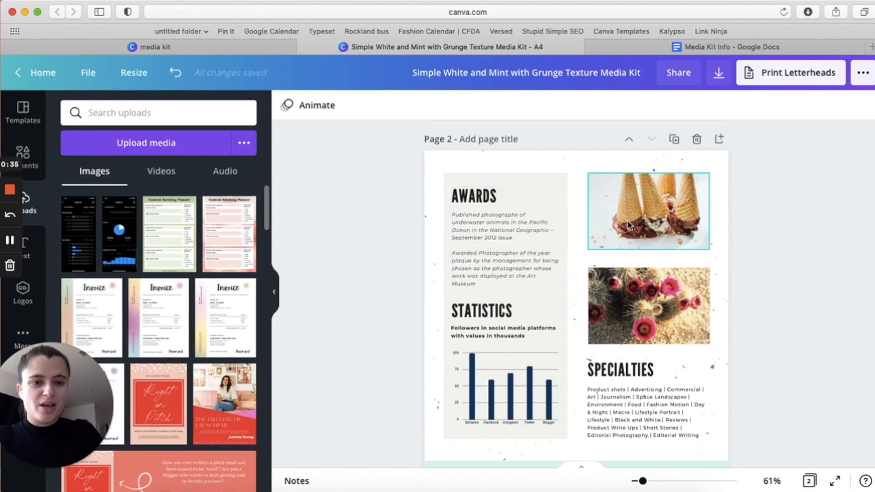
pyautogui.click(741, 202)
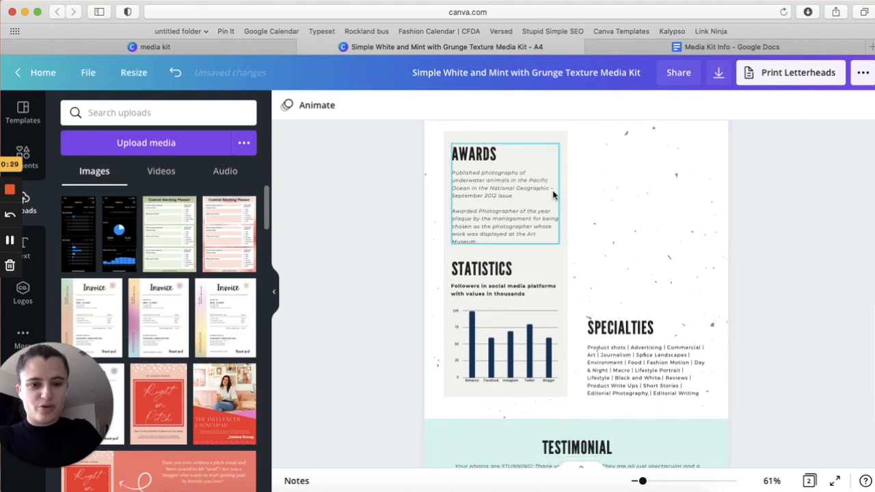
pyautogui.click(505, 263)
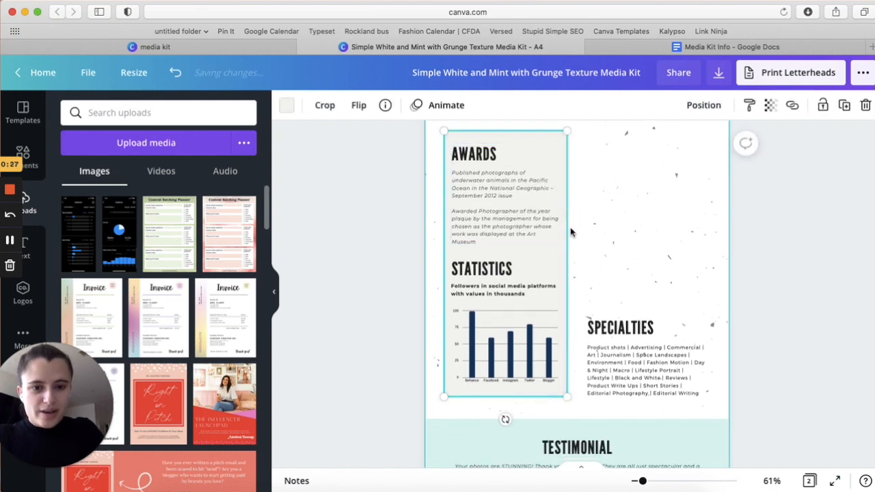
pyautogui.moveTo(567, 132)
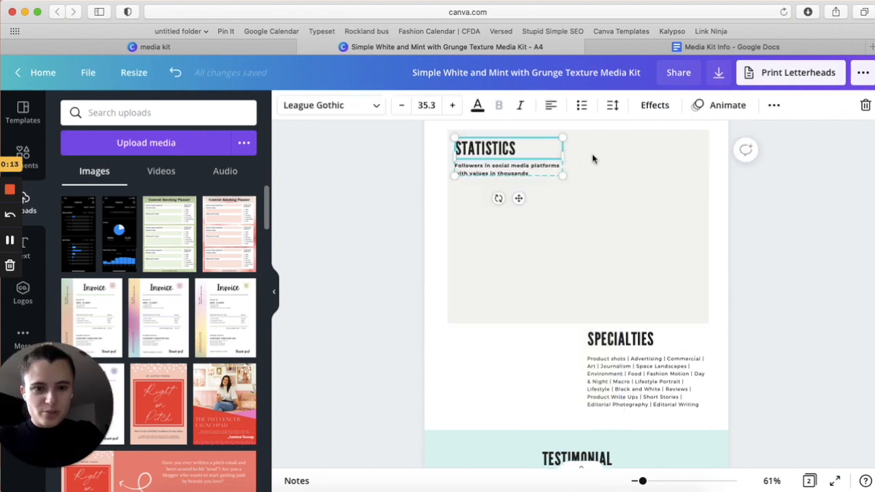
# Widen the Statistics subtitle and arrange both audience screenshots side by side below it
pyautogui.moveTo(563, 155); pyautogui.dragTo(667, 155)
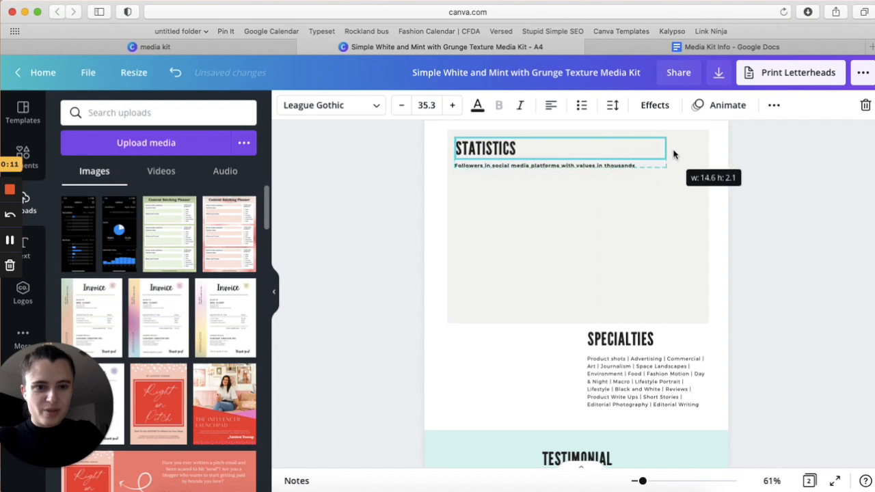
pyautogui.click(560, 157)
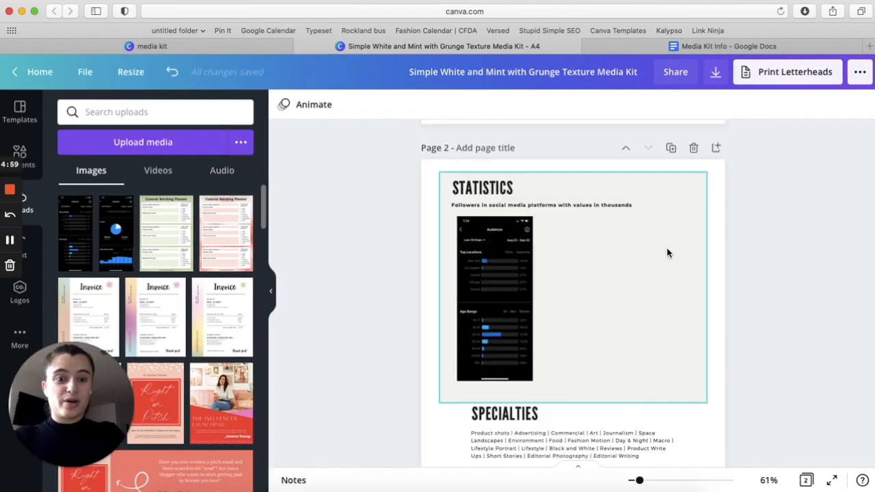
pyautogui.moveTo(681, 255)
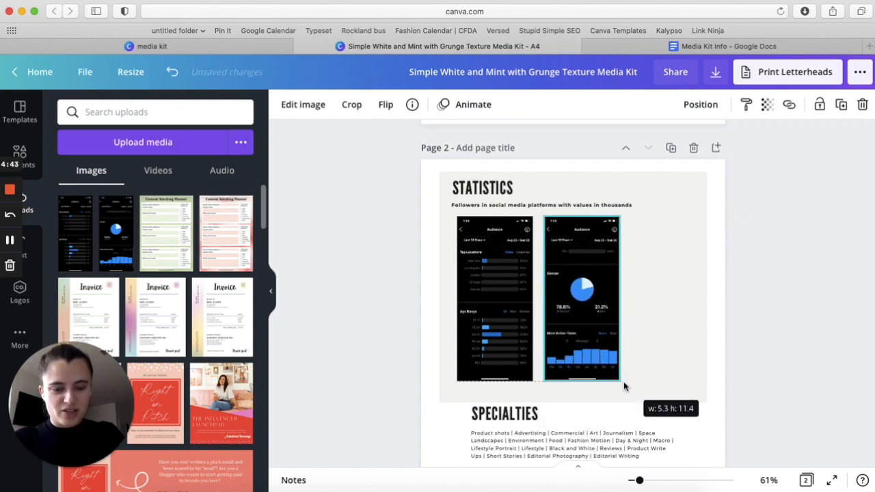
pyautogui.click(581, 298)
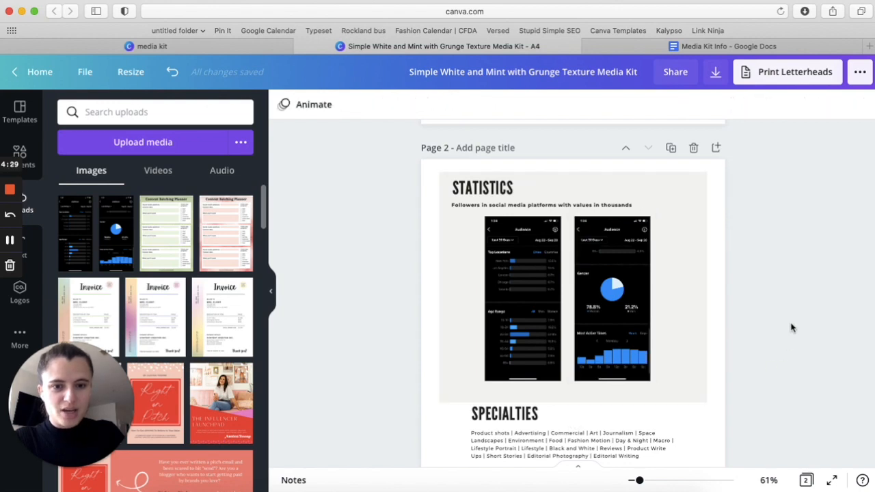
# Retype the subtitle as 'Instagram audience insights: top cities, age group and gender.'
pyautogui.click(541, 206)
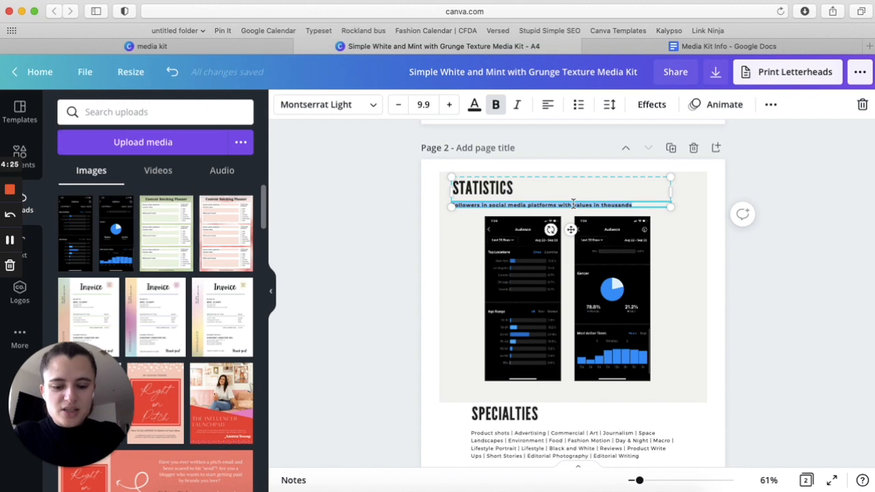
pyautogui.write('instagram audience insights')
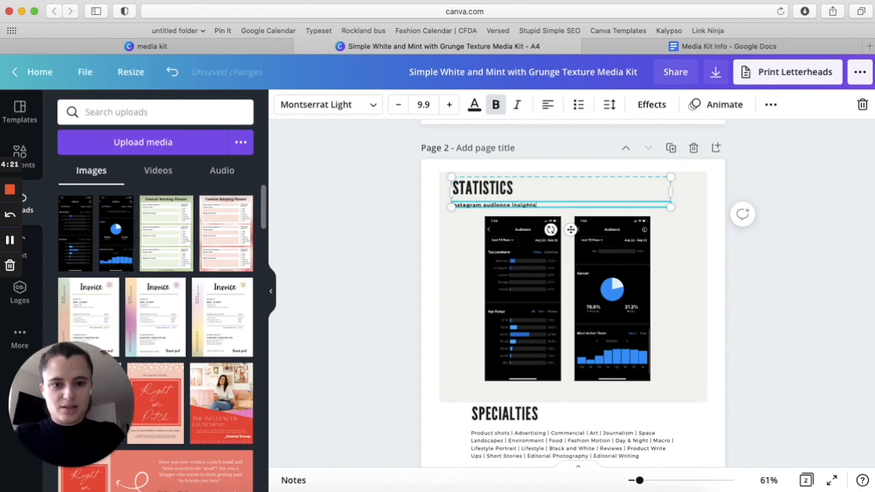
pyautogui.write(': top cities, age group and gender')
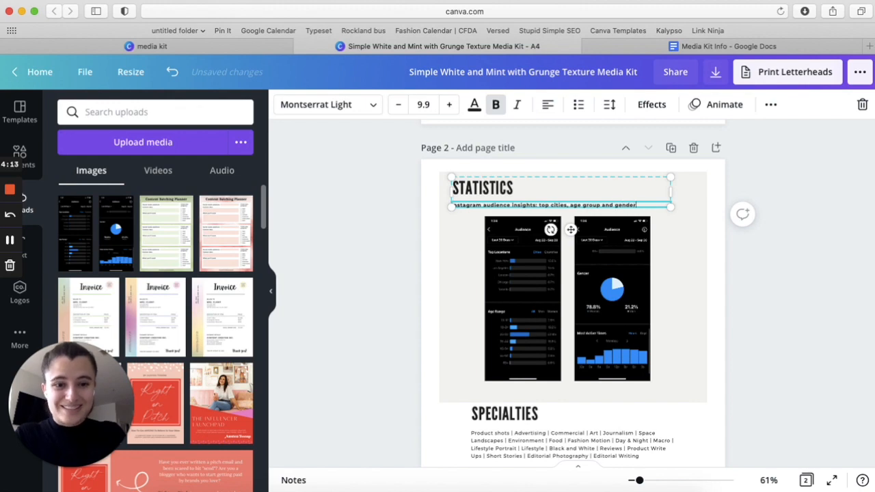
pyautogui.click(766, 273)
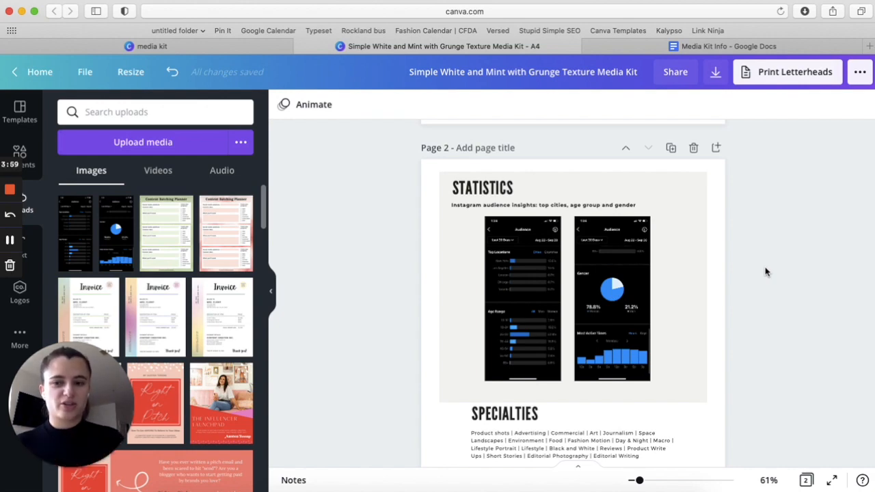
# Replace the page 2 SPECIALTIES heading with SERVICES
pyautogui.scroll(-3)
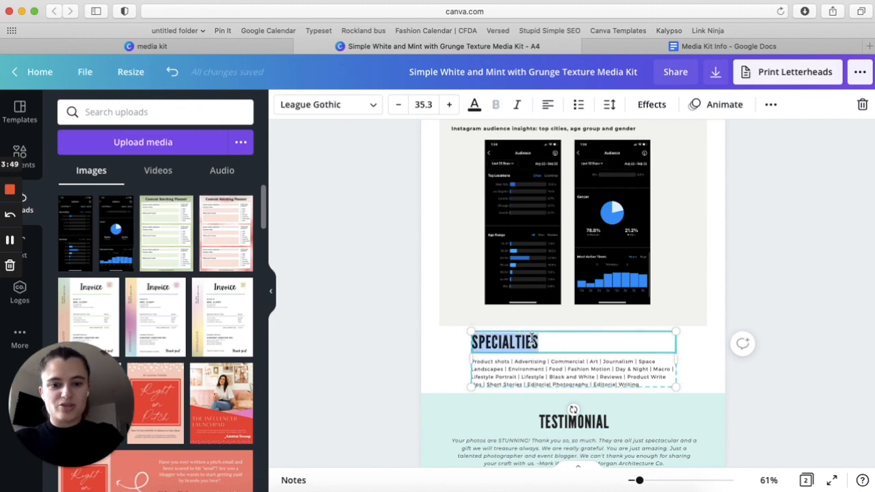
pyautogui.write('SERVICES')
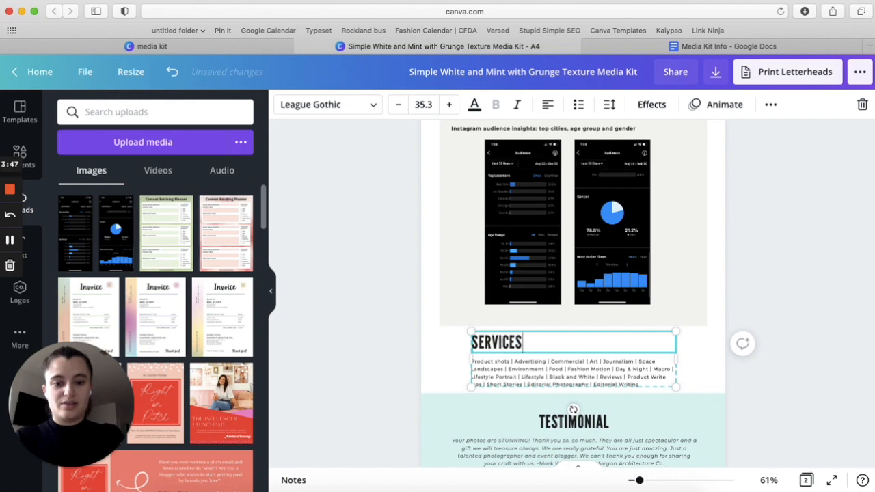
pyautogui.click(574, 373)
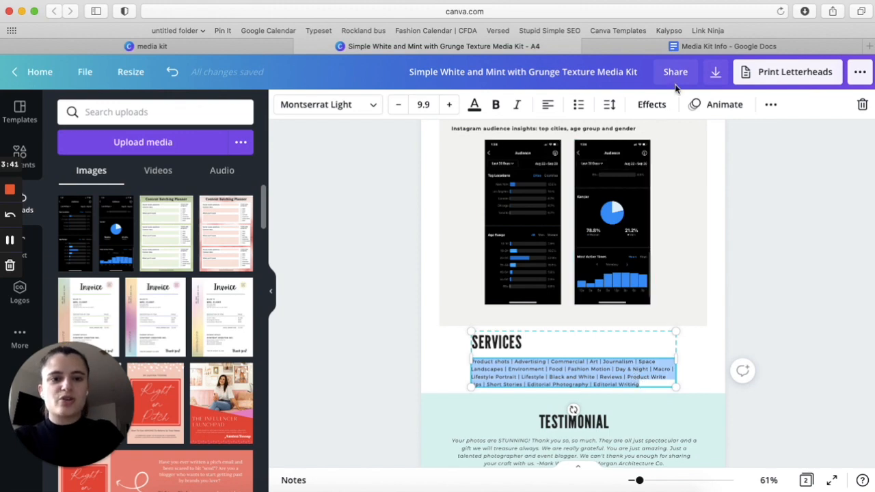
# Copy the offered services from the Google Docs notes into Canva's Services text box
pyautogui.click(729, 46)
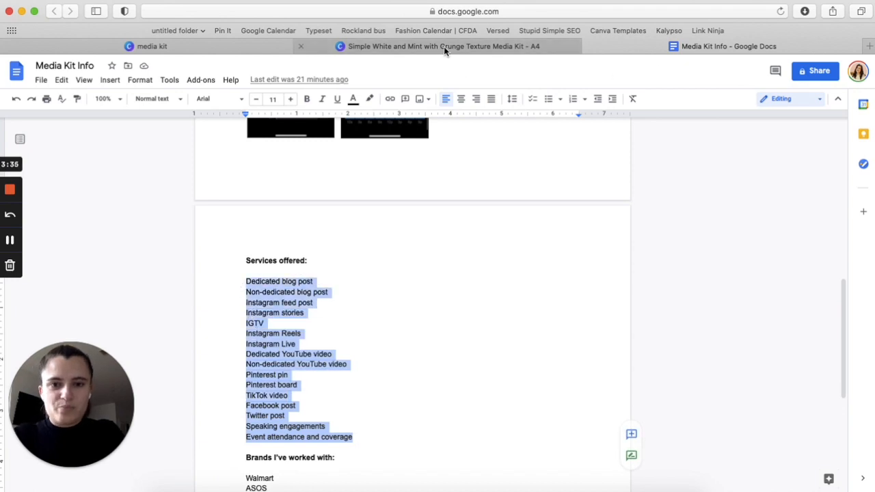
pyautogui.click(442, 46)
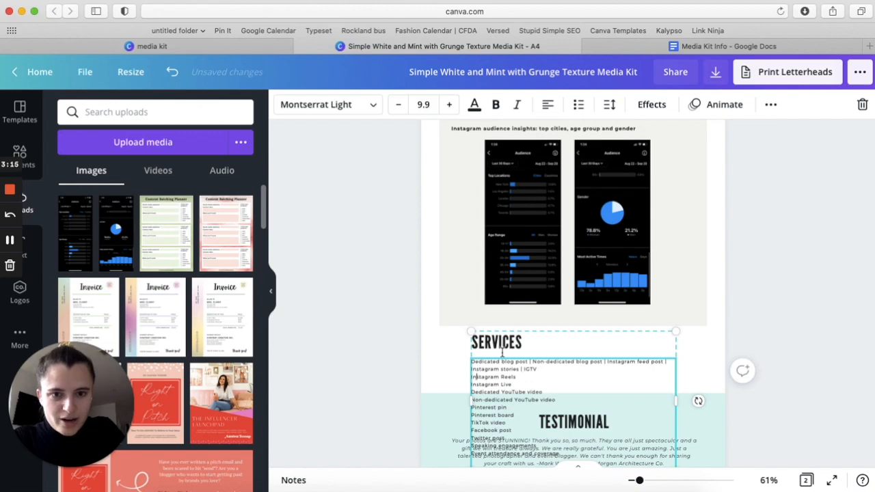
# Stretch the services text box page-wide with services separated by ' | ' on one line
pyautogui.moveTo(637, 480); pyautogui.dragTo(653, 480)
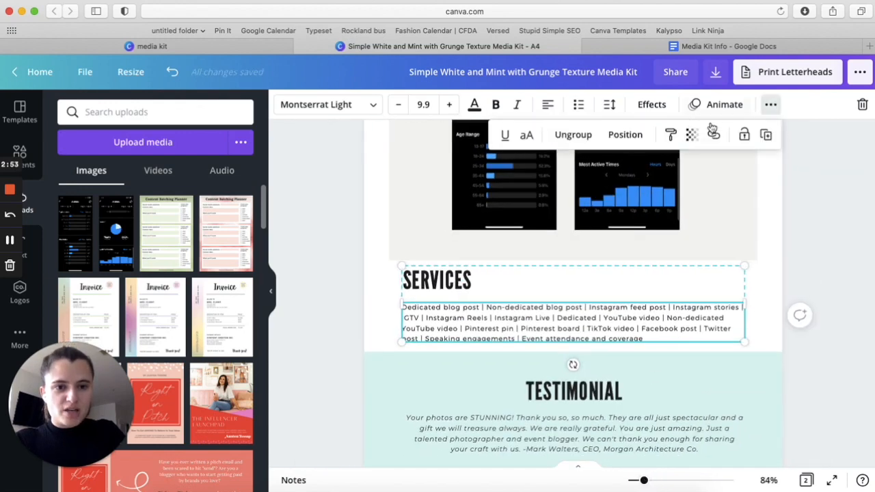
pyautogui.click(625, 134)
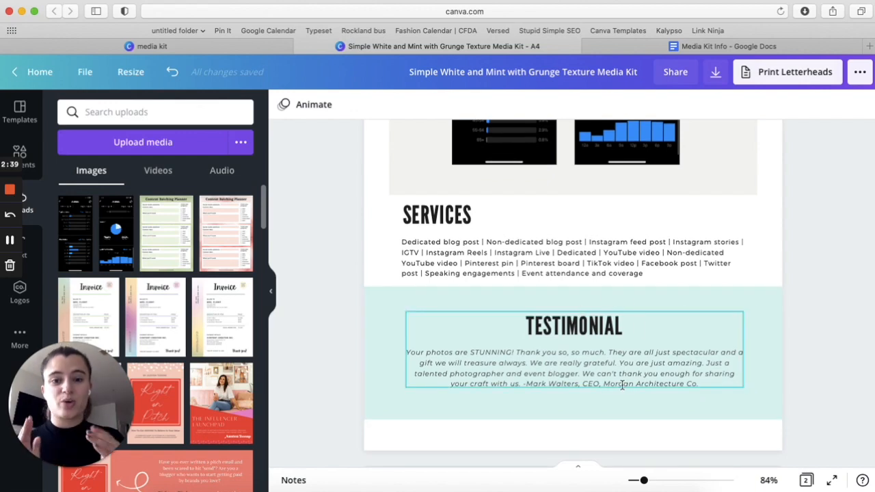
# Scroll the uploads to the brand logos and add the asos logo to the page
pyautogui.scroll(-3)
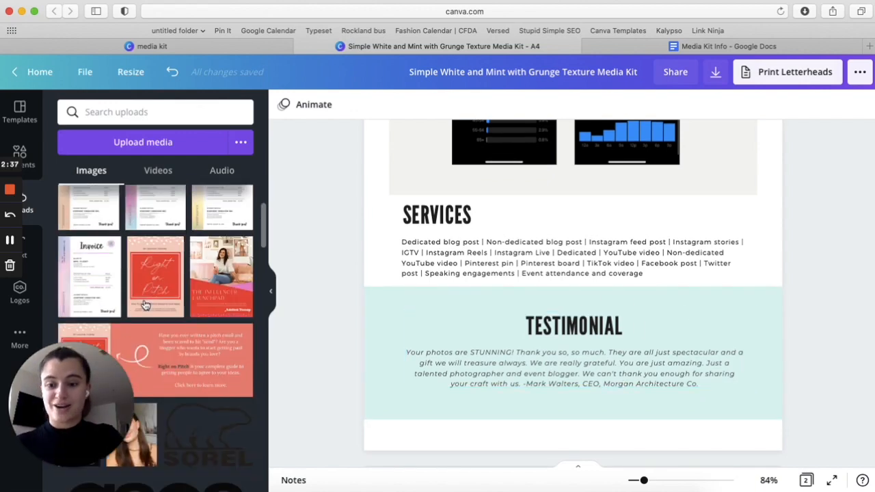
pyautogui.scroll(-3)
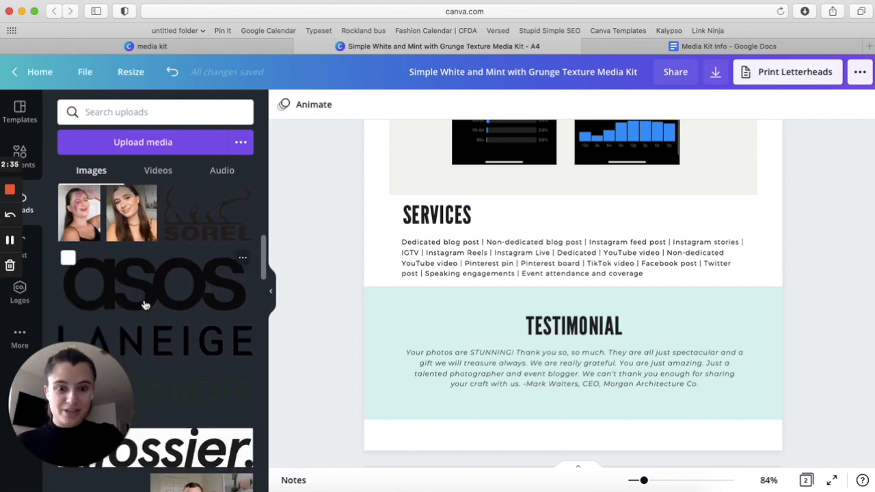
pyautogui.click(551, 348)
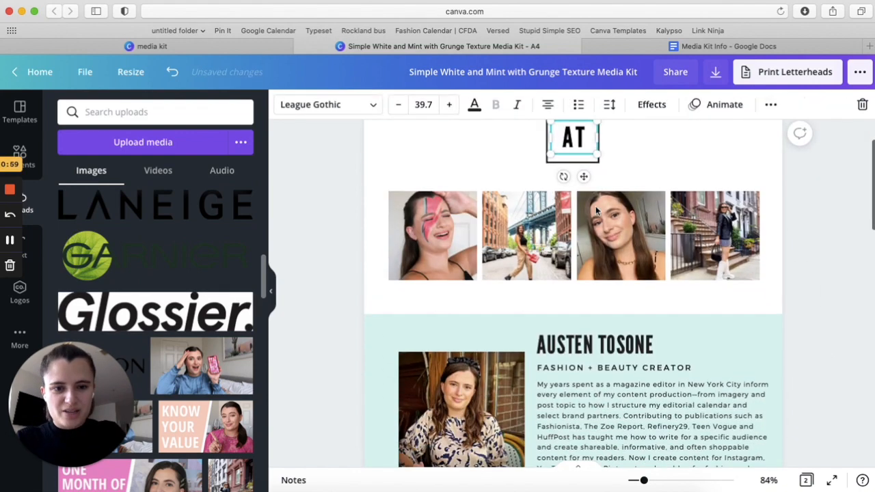
# Move the copied AT text box below Services and retype it as 'PREVIOUS BRAND PARTNERS'
pyautogui.scroll(-3)
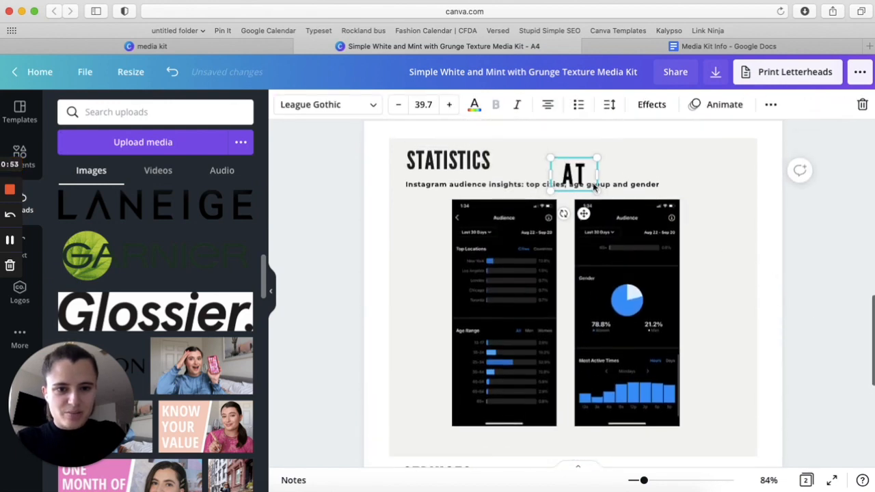
pyautogui.moveTo(574, 173); pyautogui.dragTo(562, 437)
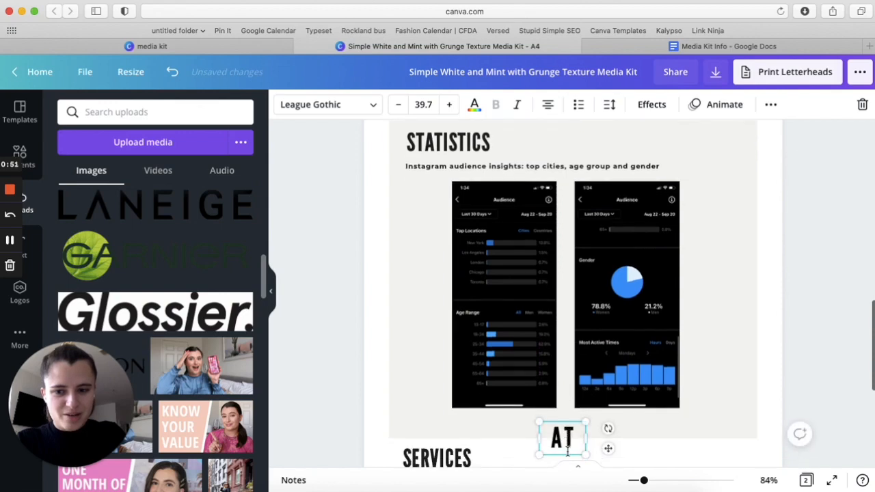
pyautogui.scroll(-3)
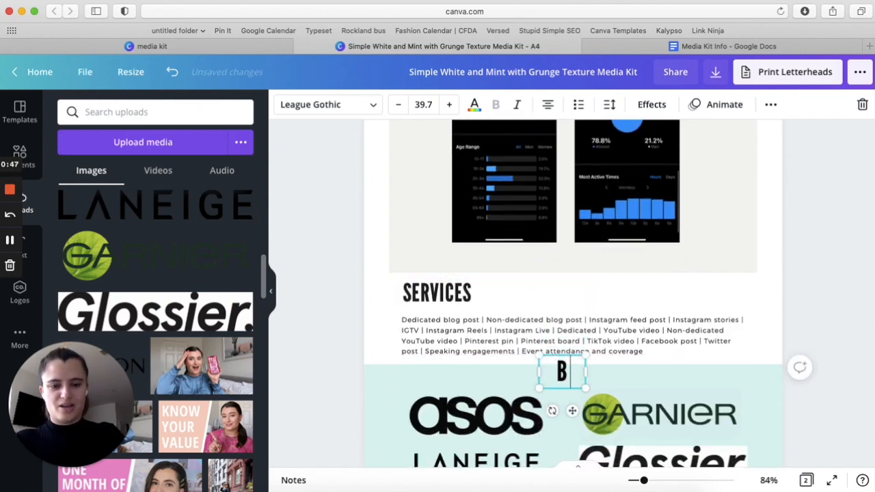
pyautogui.write('PREVIOUS BRAND PARTNERS')
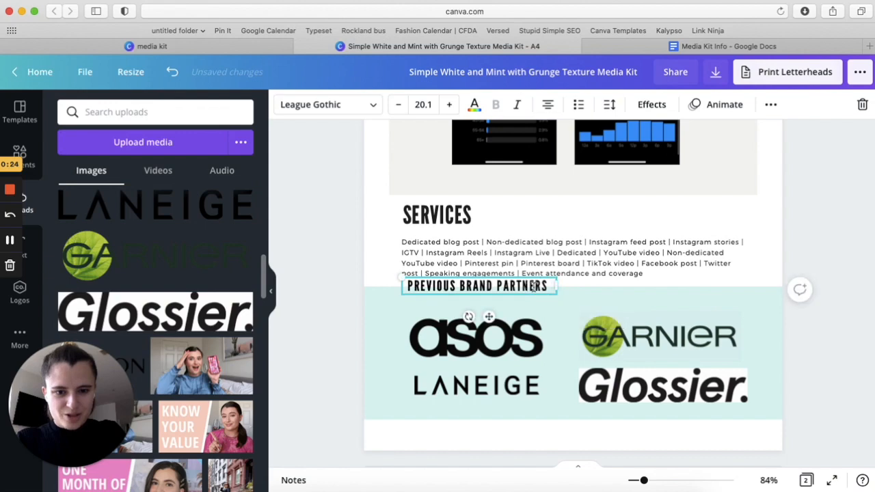
pyautogui.click(332, 329)
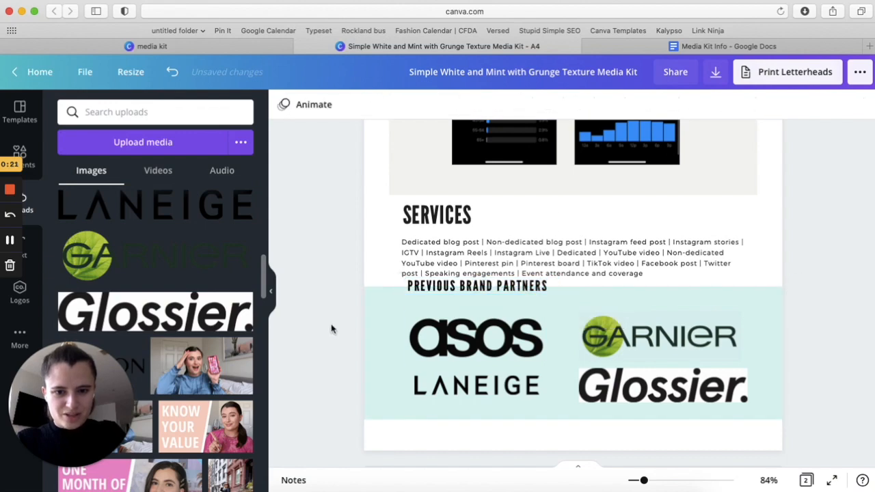
pyautogui.scroll(-3)
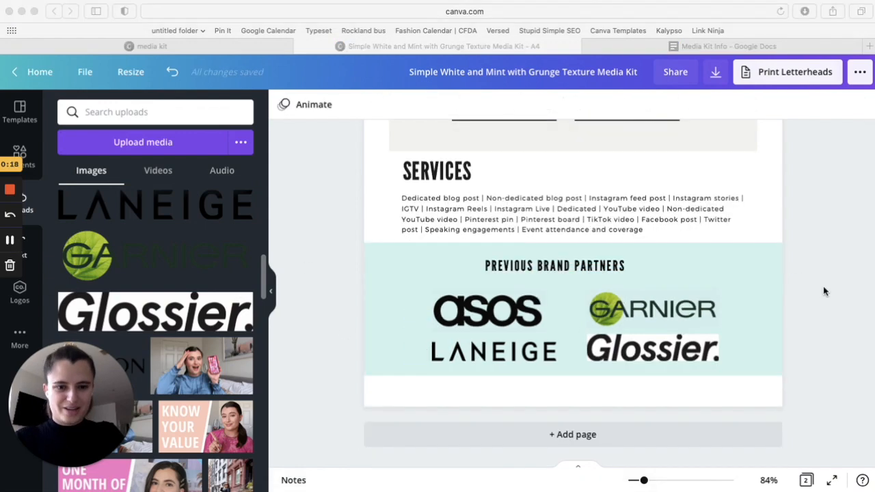
pyautogui.scroll(3)
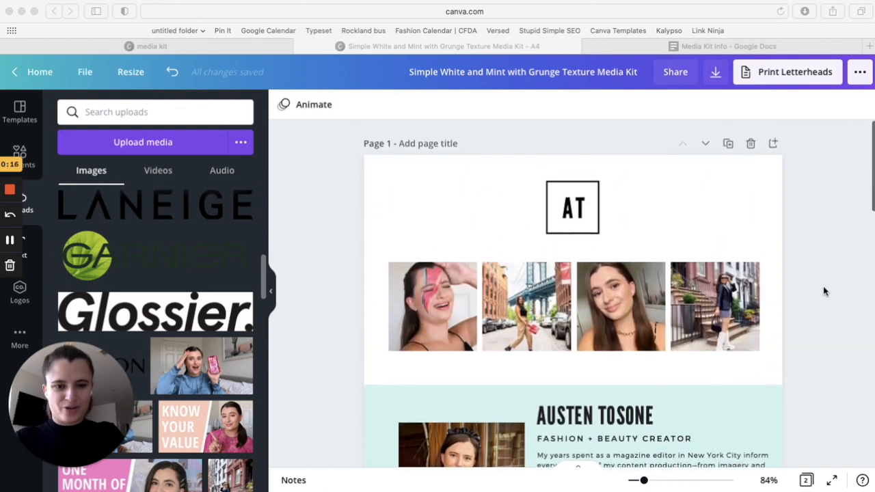
pyautogui.scroll(-3)
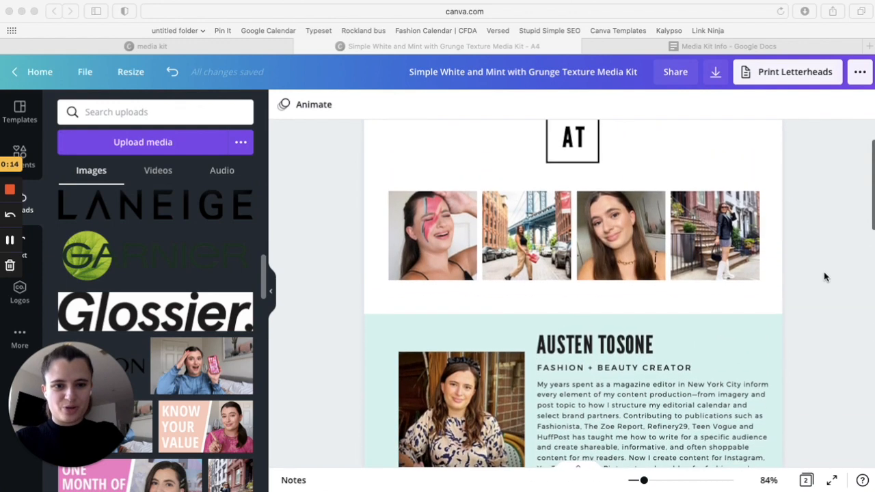
pyautogui.scroll(-3)
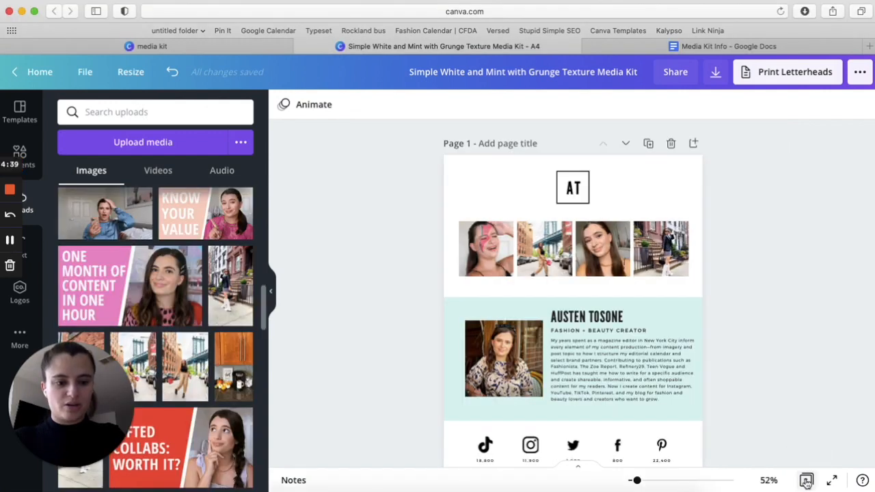
pyautogui.click(806, 481)
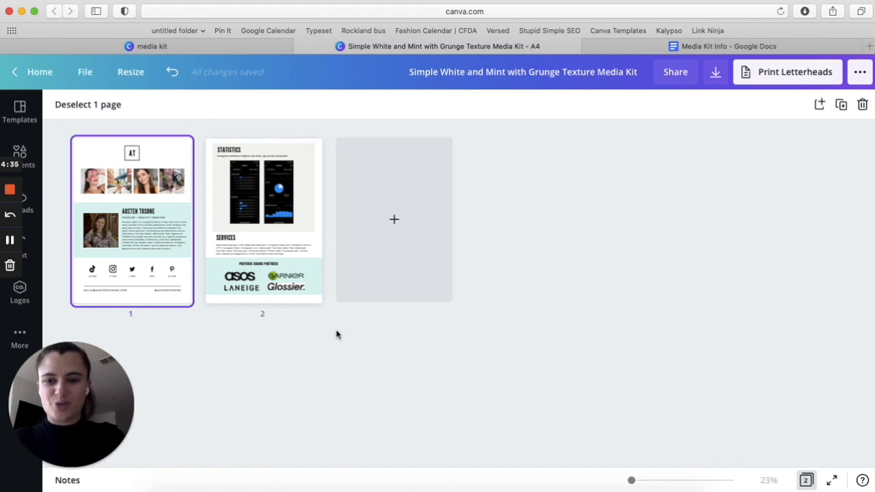
pyautogui.moveTo(816, 460)
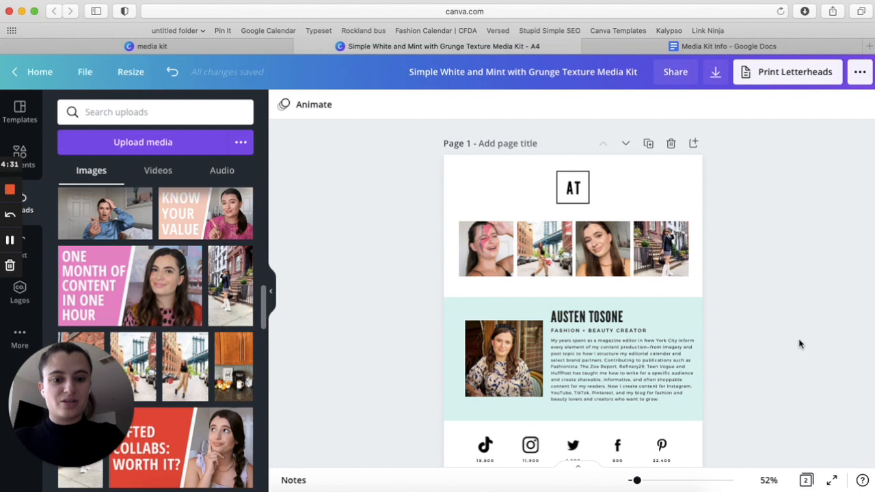
pyautogui.moveTo(785, 291)
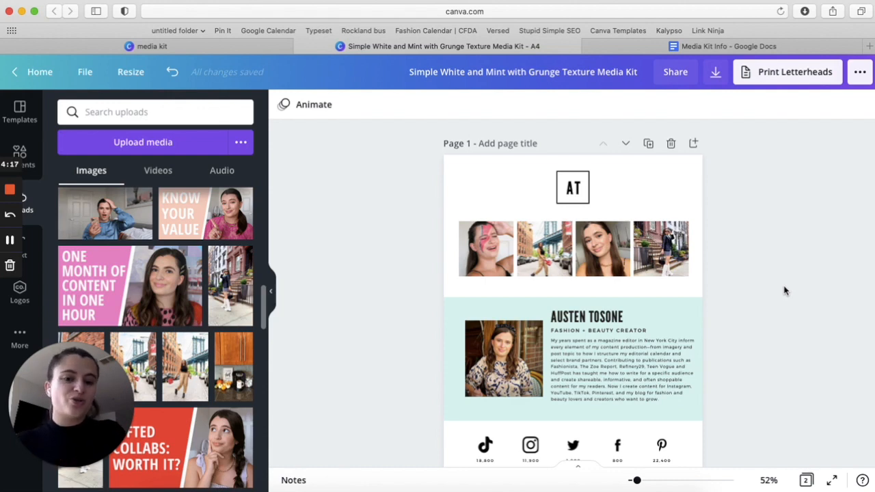
pyautogui.scroll(-3)
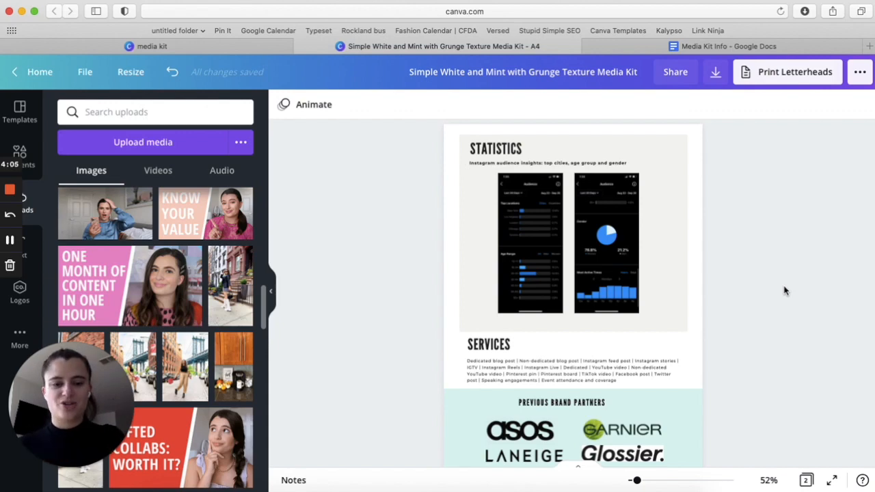
pyautogui.scroll(3)
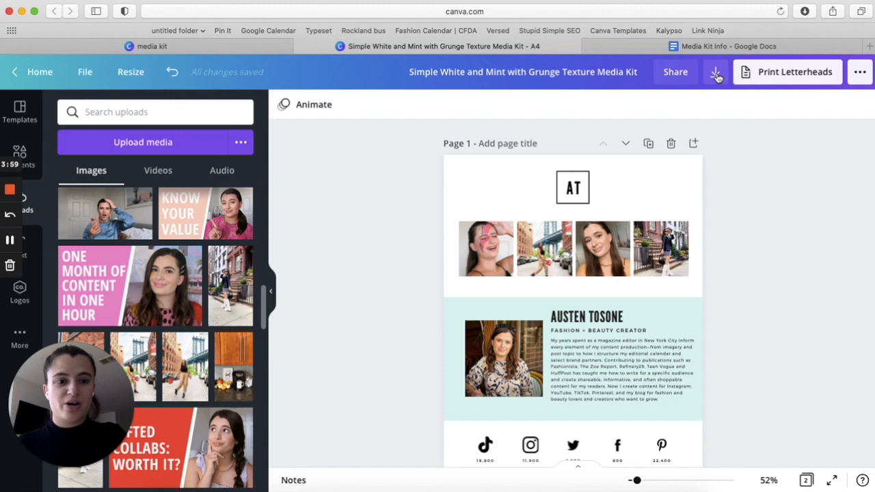
# Export all 2 pages of the media kit as a PDF Standard file
pyautogui.click(715, 72)
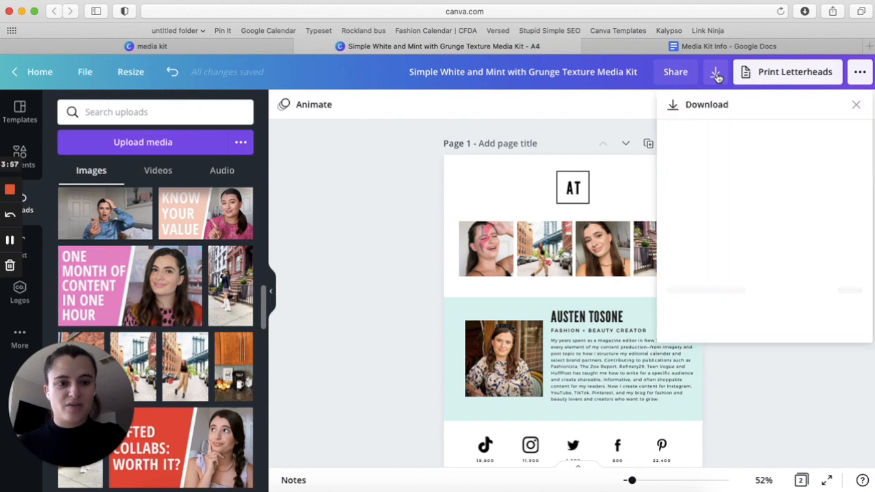
pyautogui.click(715, 72)
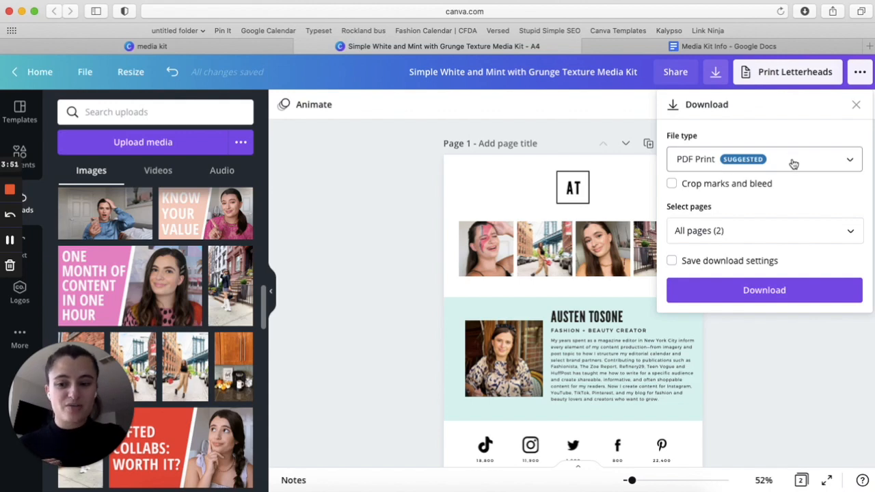
pyautogui.click(764, 158)
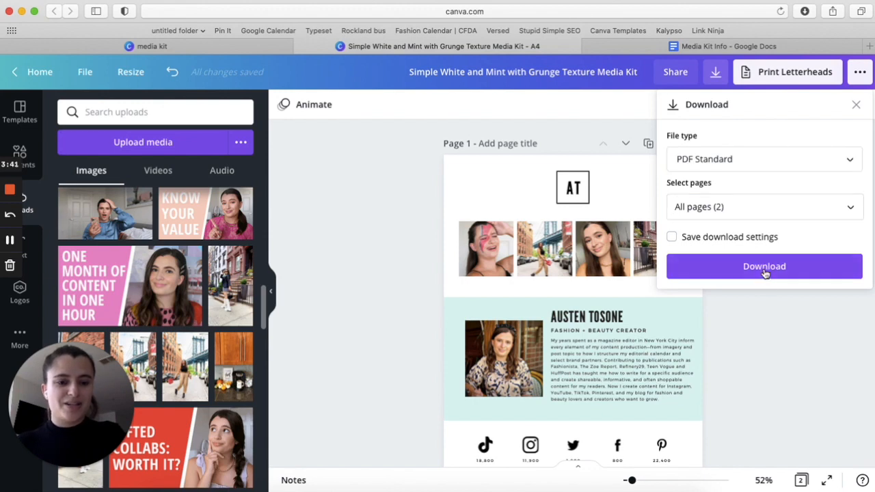
pyautogui.click(763, 266)
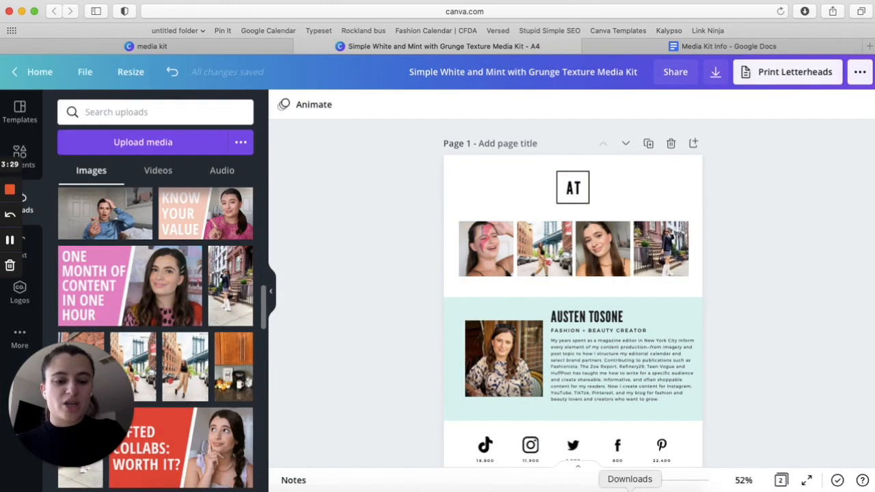
pyautogui.moveTo(793, 247)
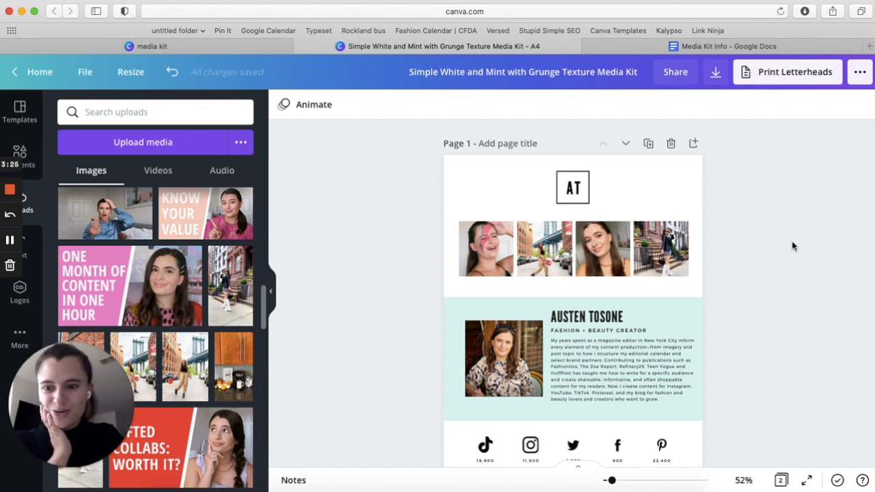
pyautogui.moveTo(786, 247)
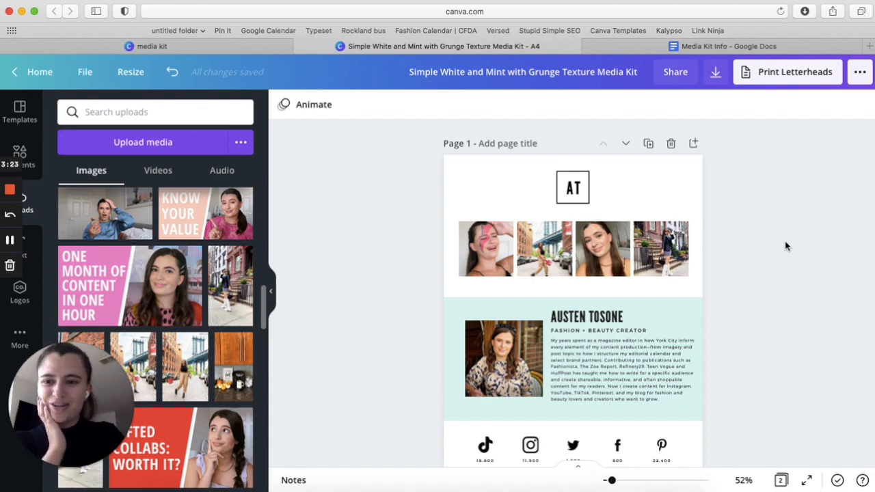